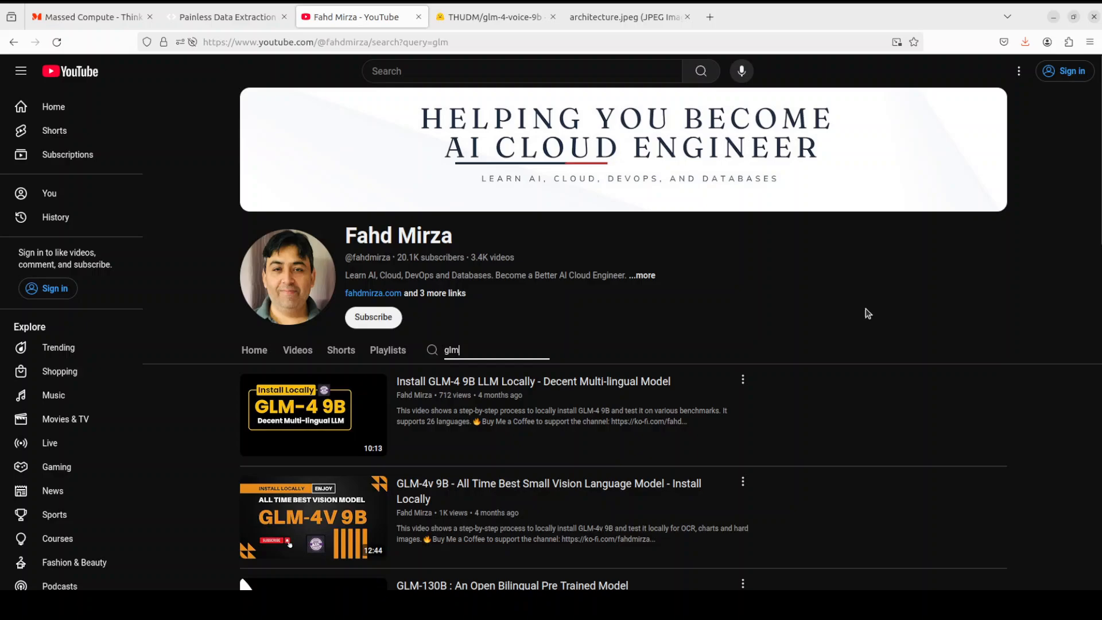
mouse_move(859, 313)
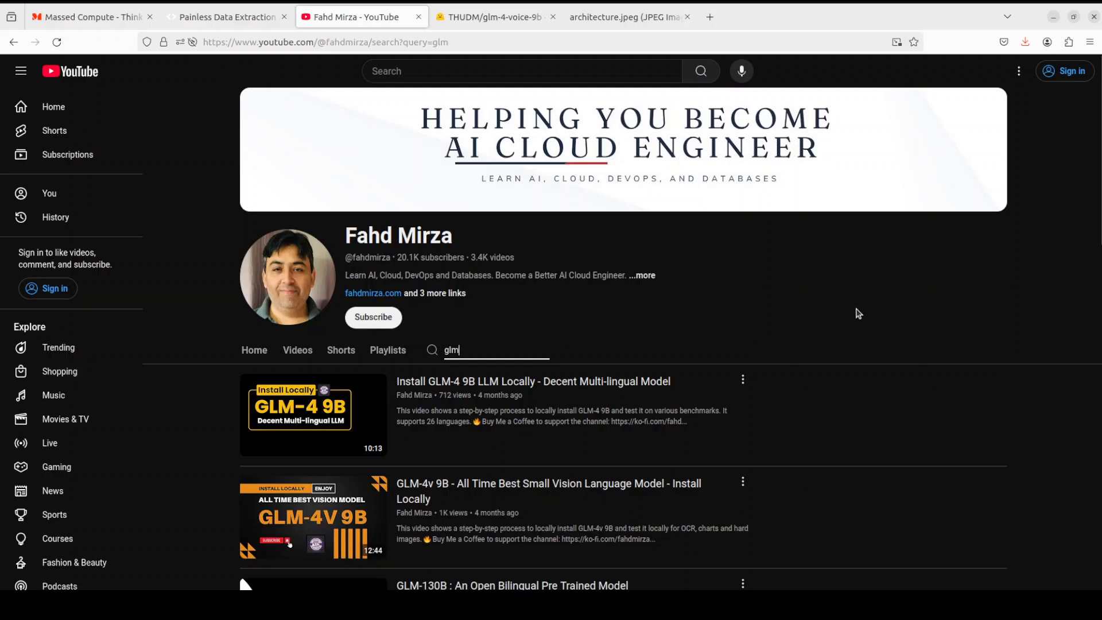
mouse_move(1099, 186)
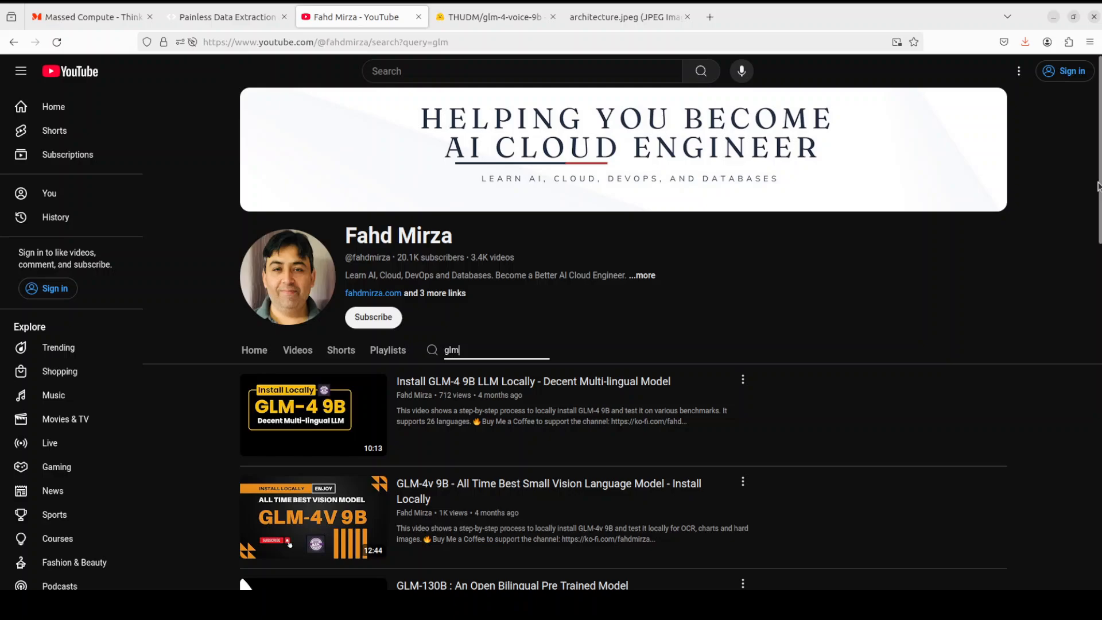
Step: Switch to the THUDM/glm-4-voice-9b tab showing the GLM-4-Voice-9B model card
scroll(down, 3)
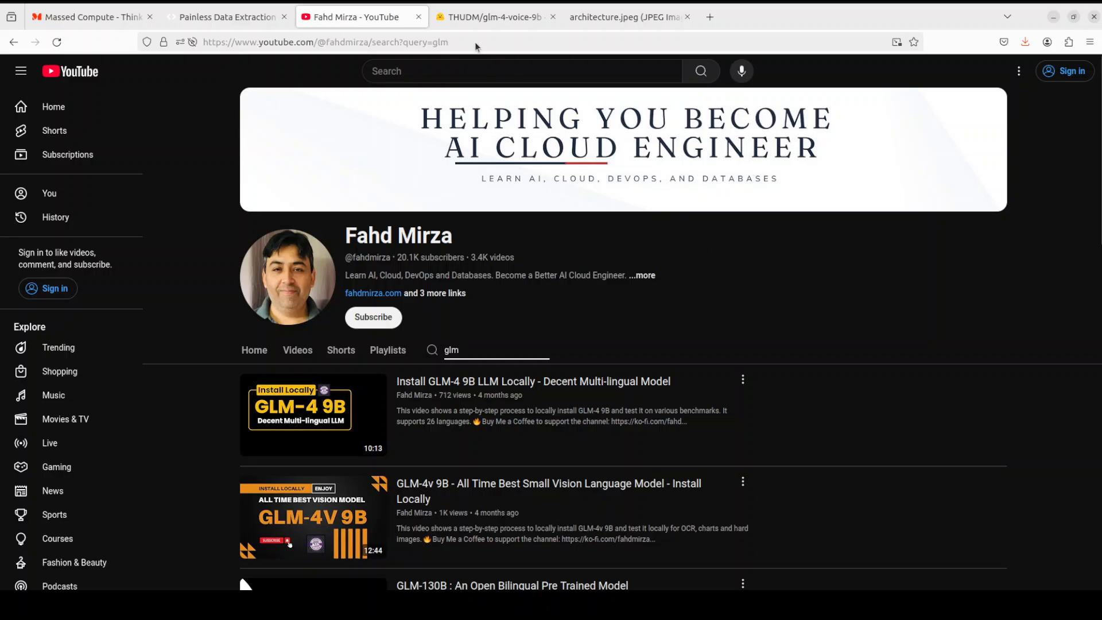
click(496, 17)
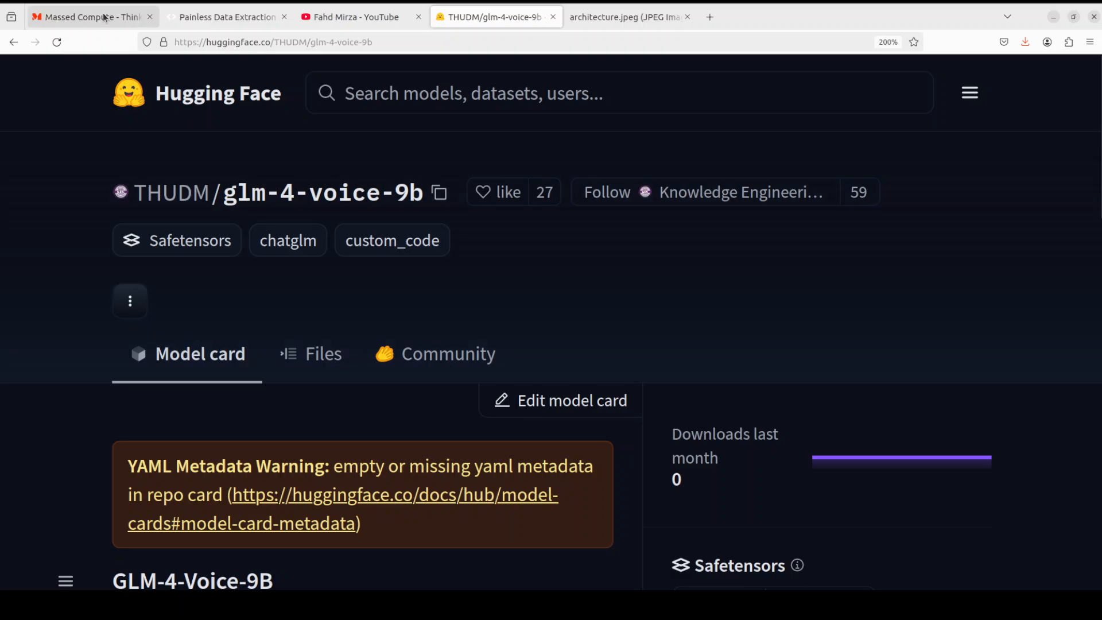
click(92, 16)
text(cat /etc)
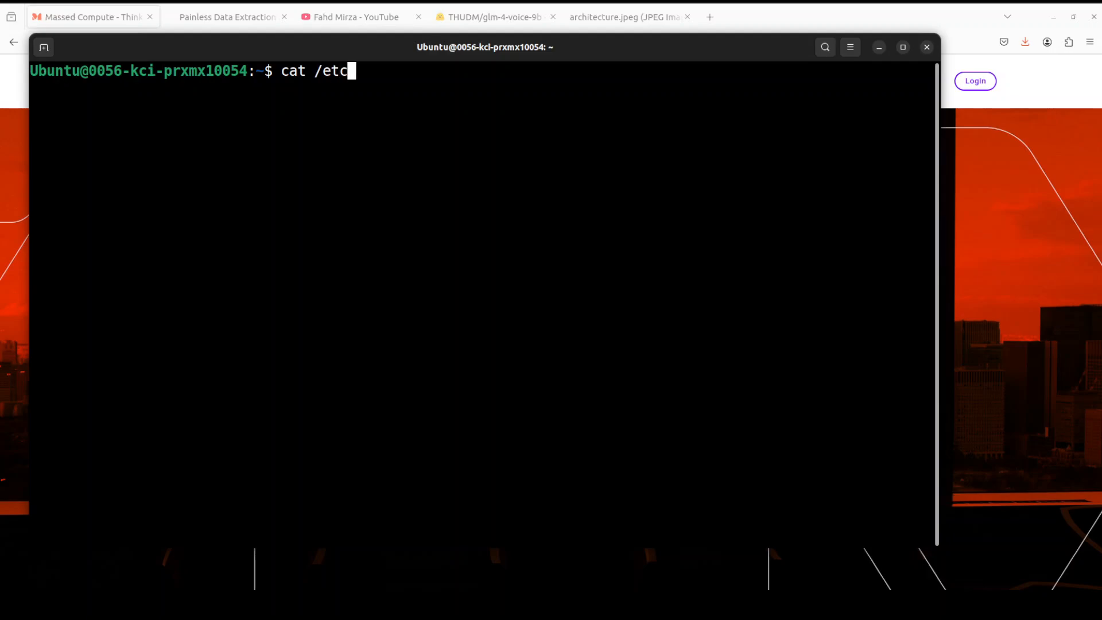
Step: Confirm Ubuntu 22.04 and the RTX A6000 GPU, then create and activate Python 3.11 conda env 'ai'
text(/)
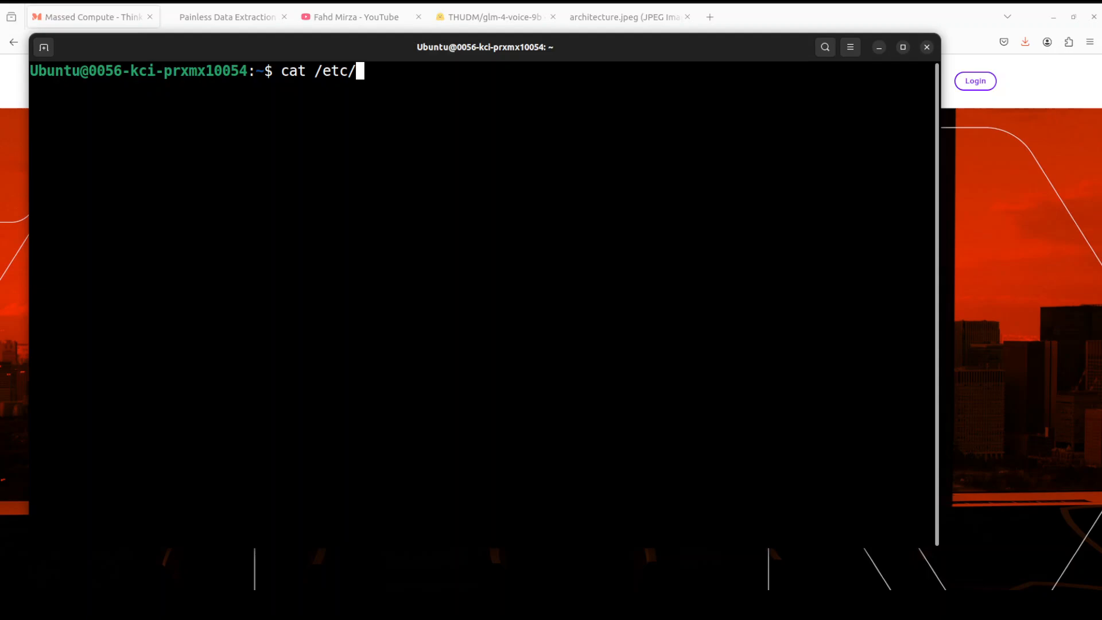
text(*release)
text(nvid)
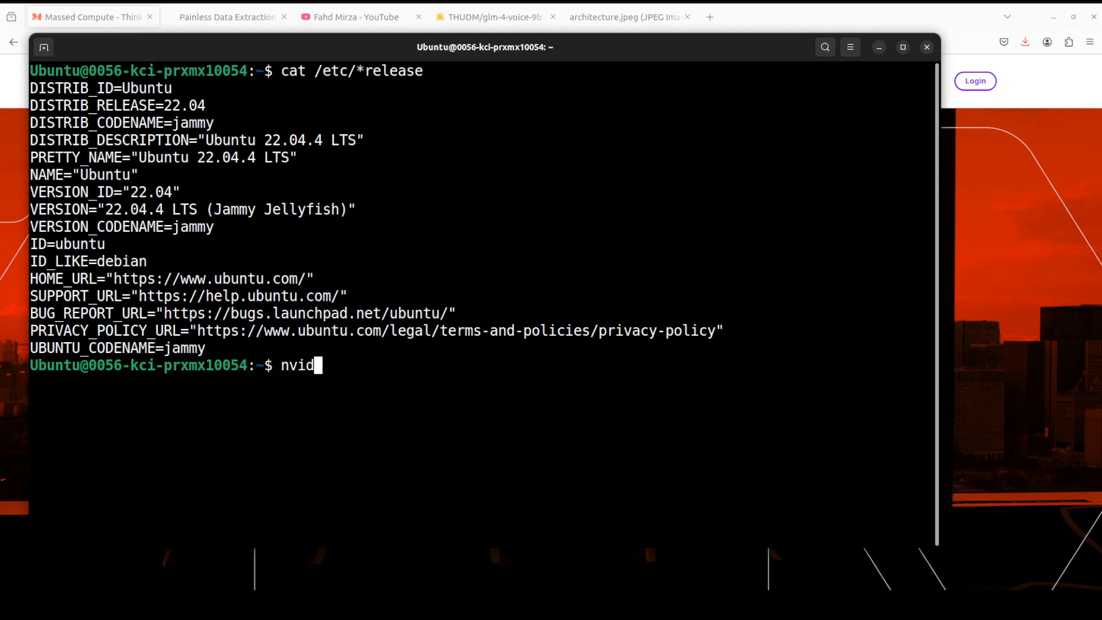
key(Return)
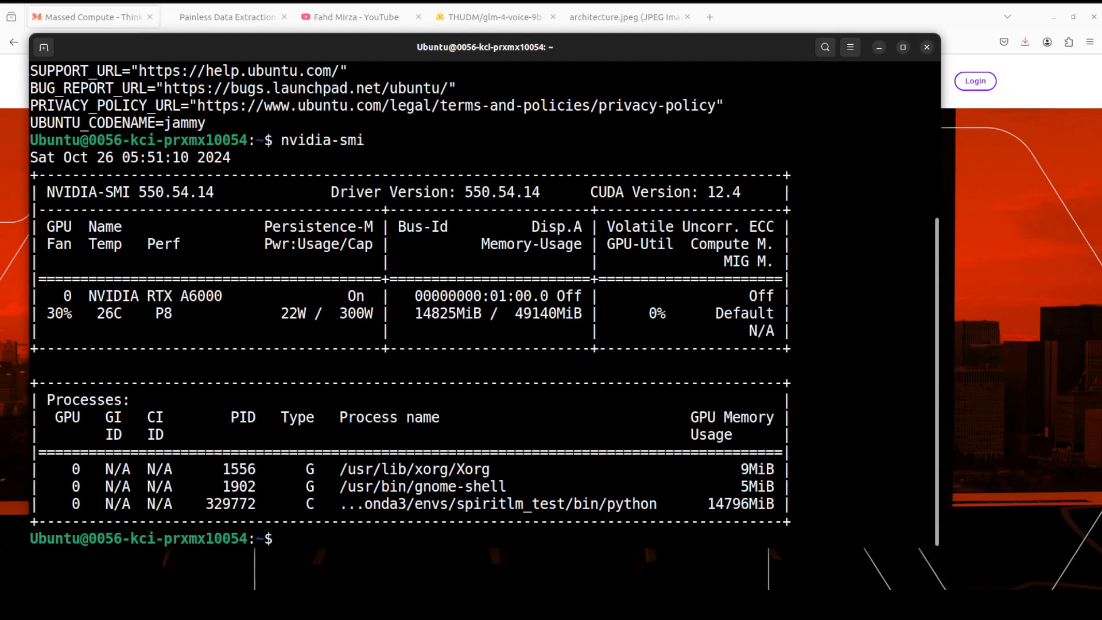
text(clear)
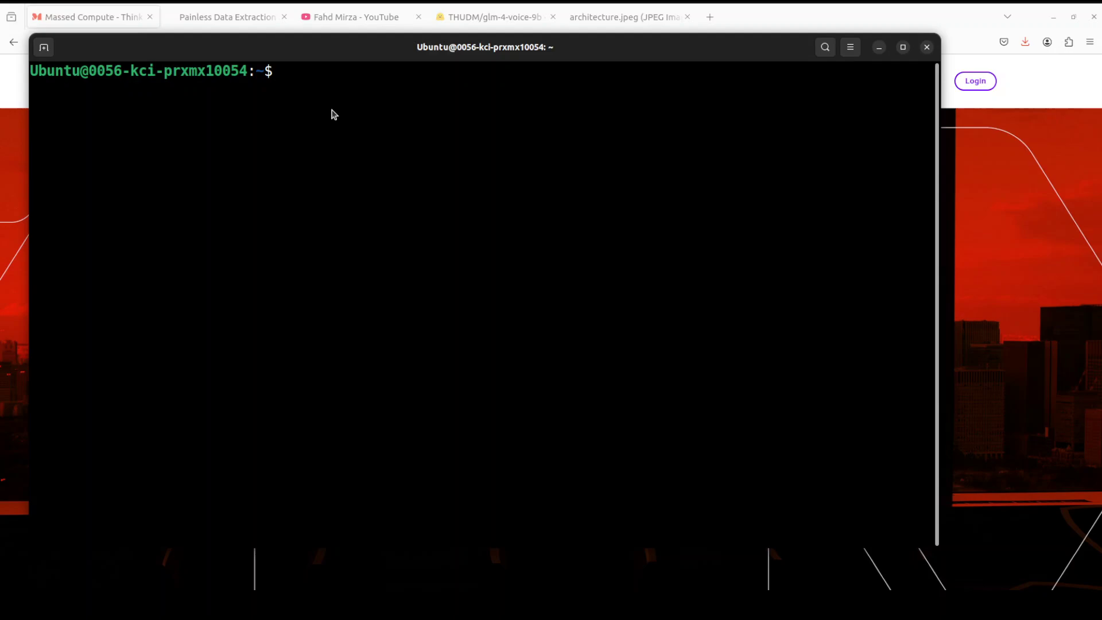
text(conda create -n ai python=3.11 -y && conda activate ai)
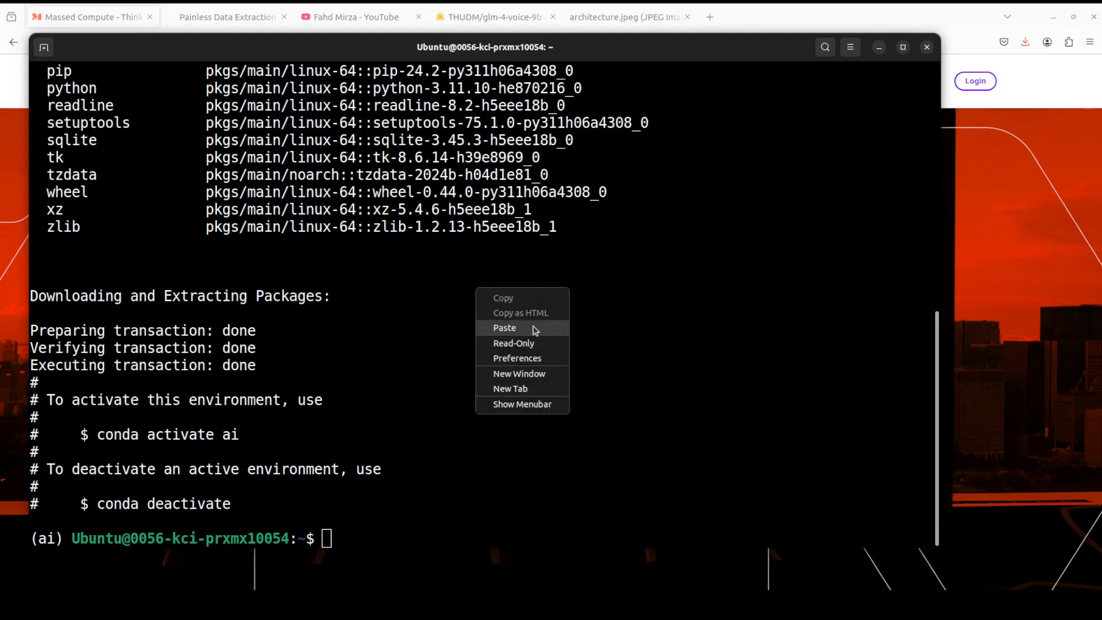
Step: Clone GLM-4-Voice with its Matcha-TTS submodule and run pip install -r requirements.txt
click(504, 328)
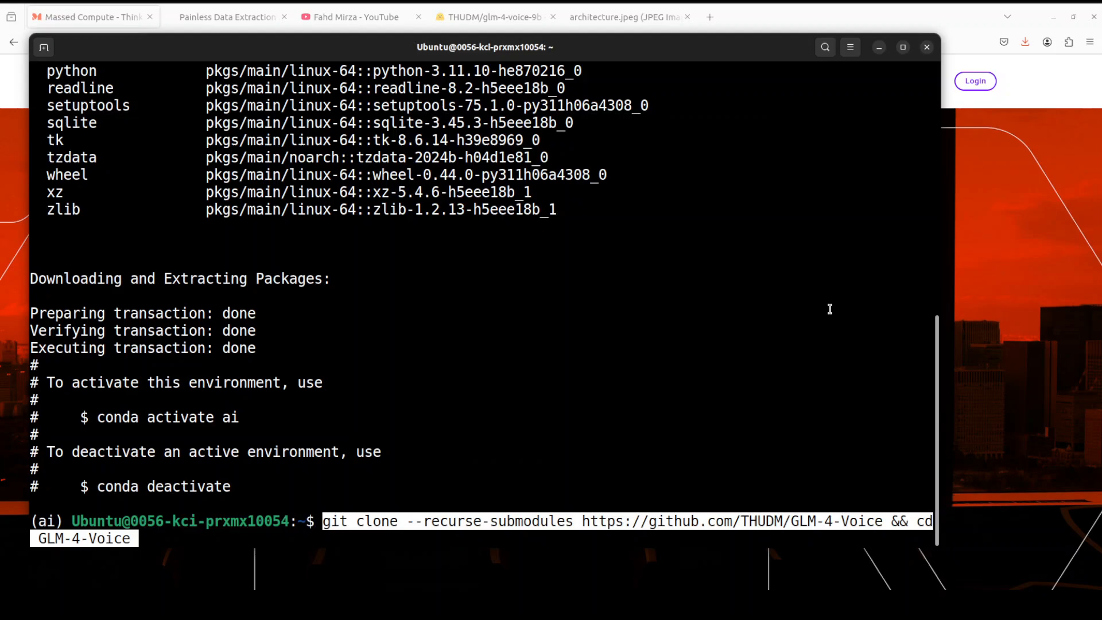
key(Return)
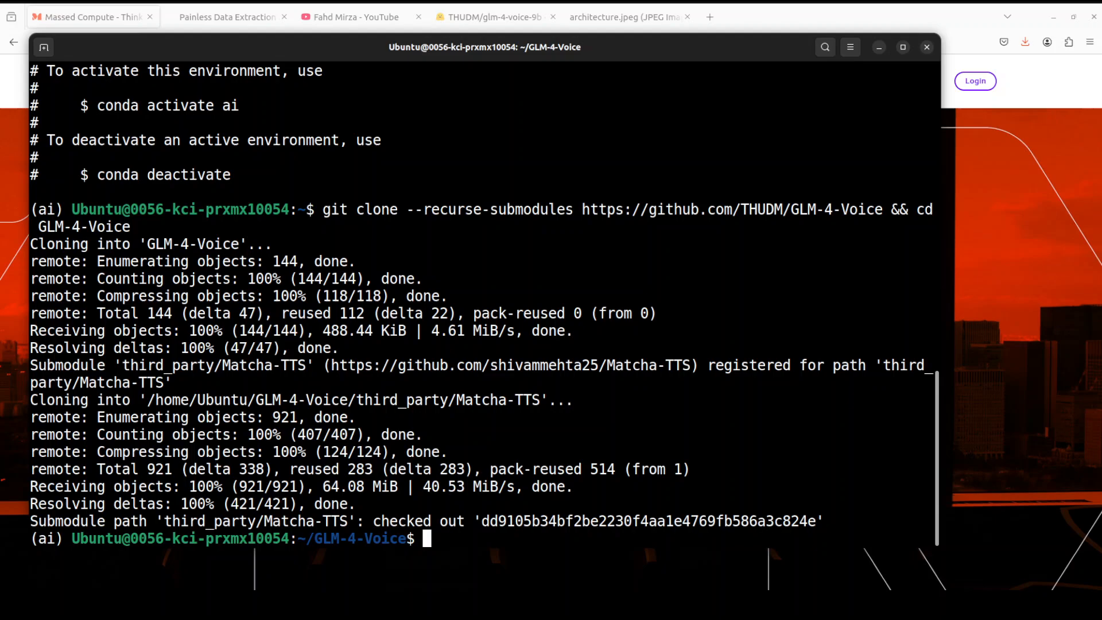
text(pip install -r requirements.txt)
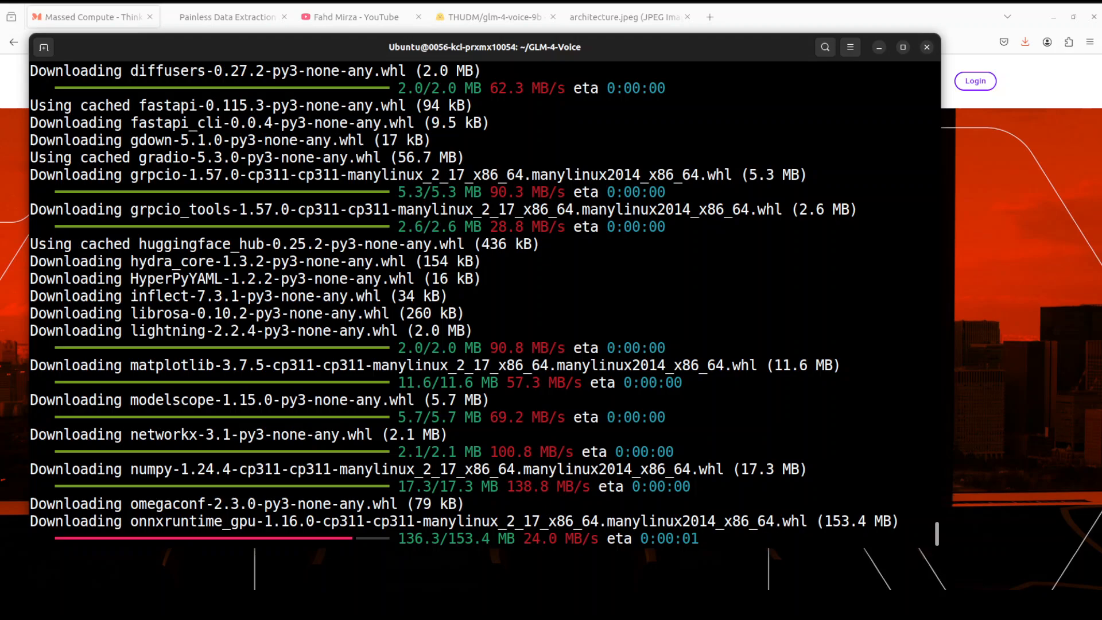
scroll(down, 3)
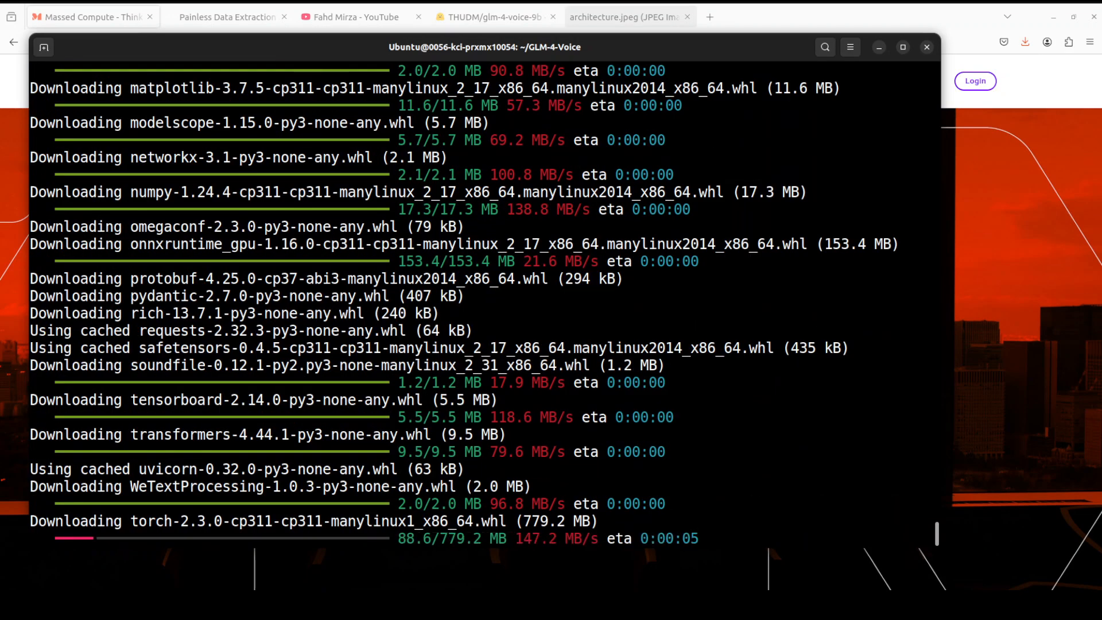
Step: View the architecture.jpeg model architecture diagram while requirements finish installing
click(626, 16)
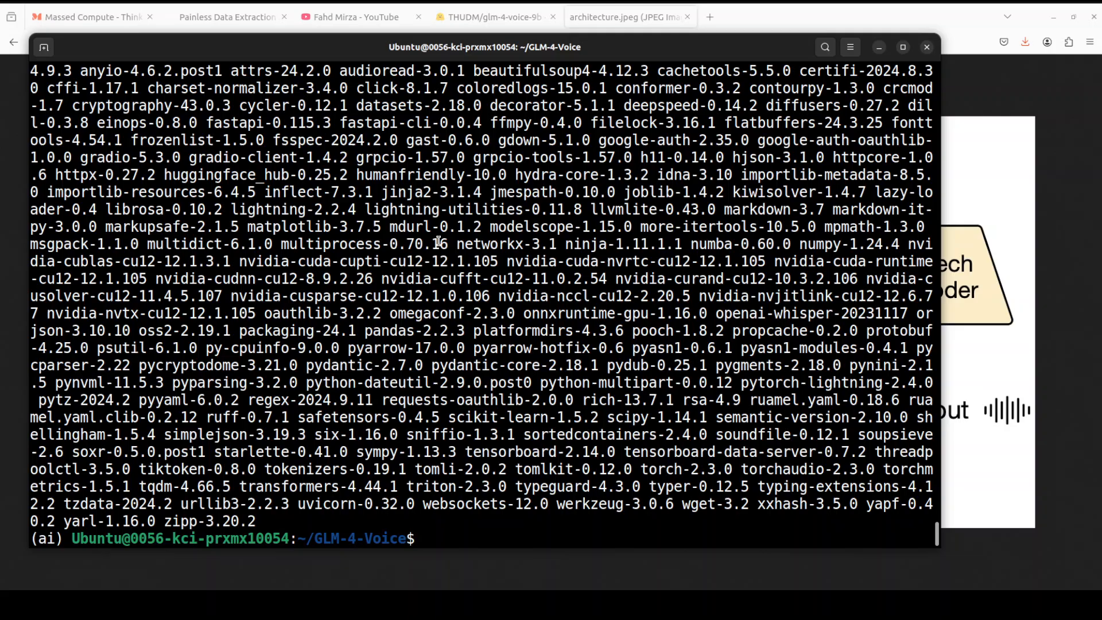
Step: Install git-lfs, clone THUDM/glm-4-voice-decoder, and clear the terminal
right_click(436, 239)
text(sudo apt-get install git-lfs)
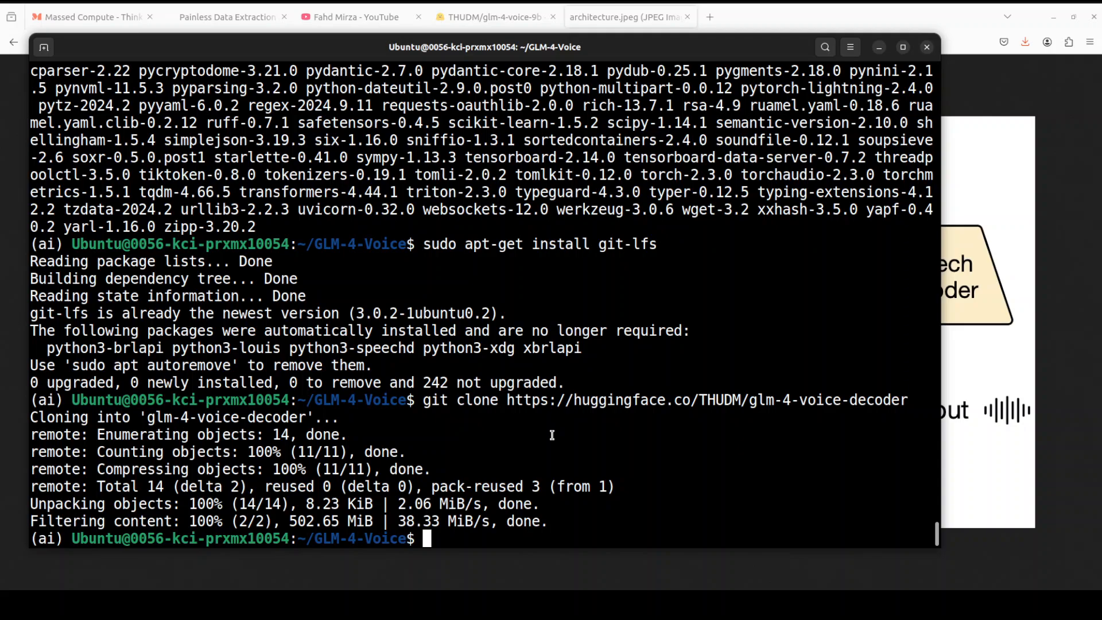
text(clear)
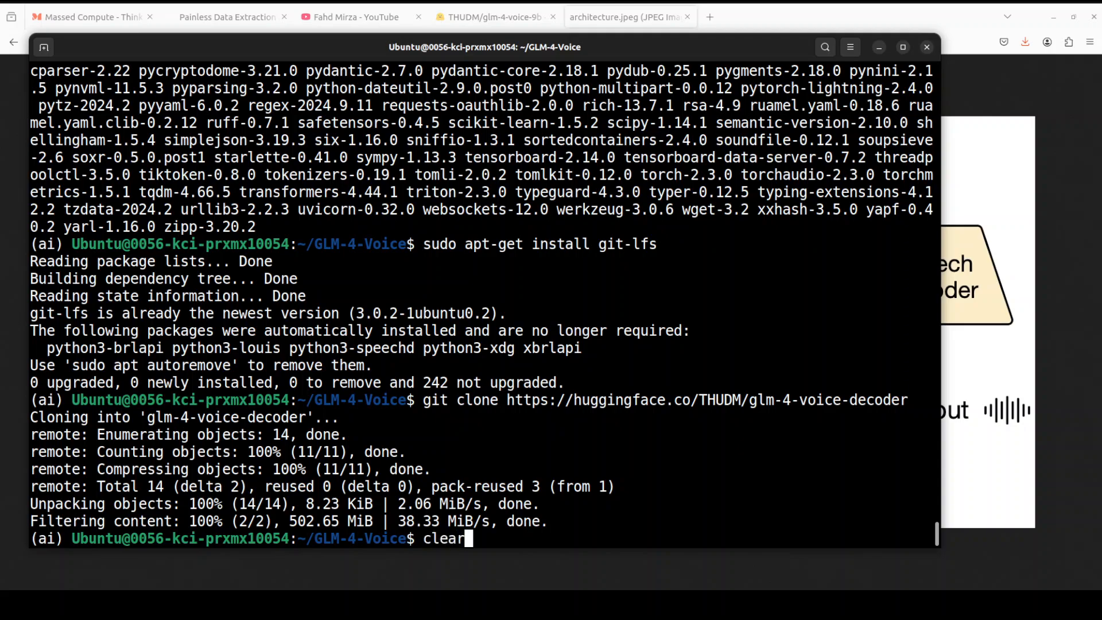
right_click(462, 146)
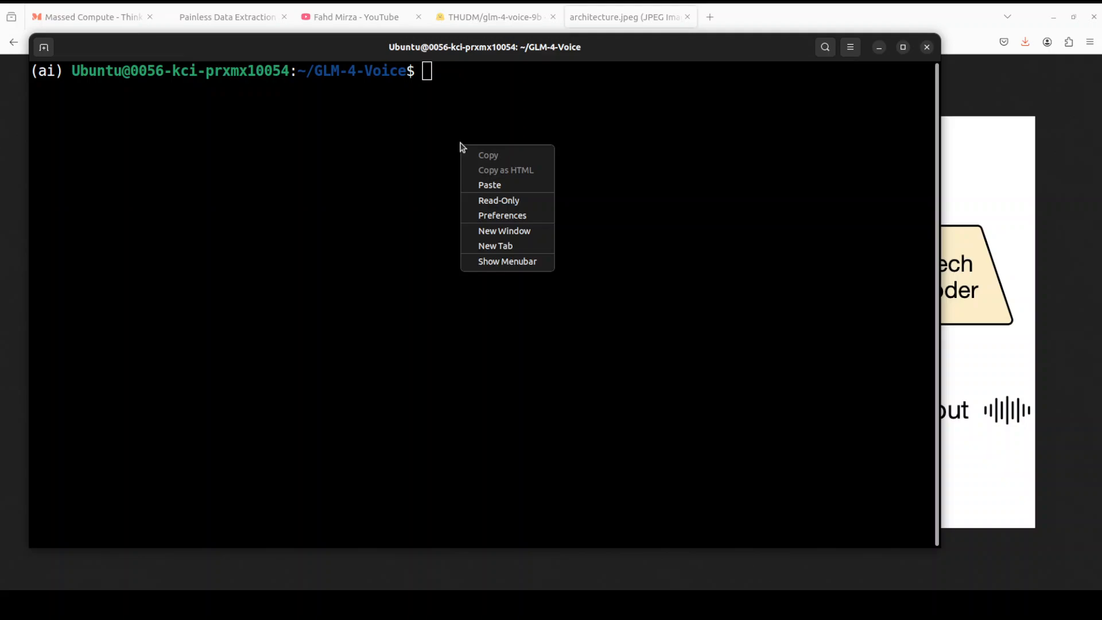
Step: Paste and run the model server command in the first terminal
click(489, 185)
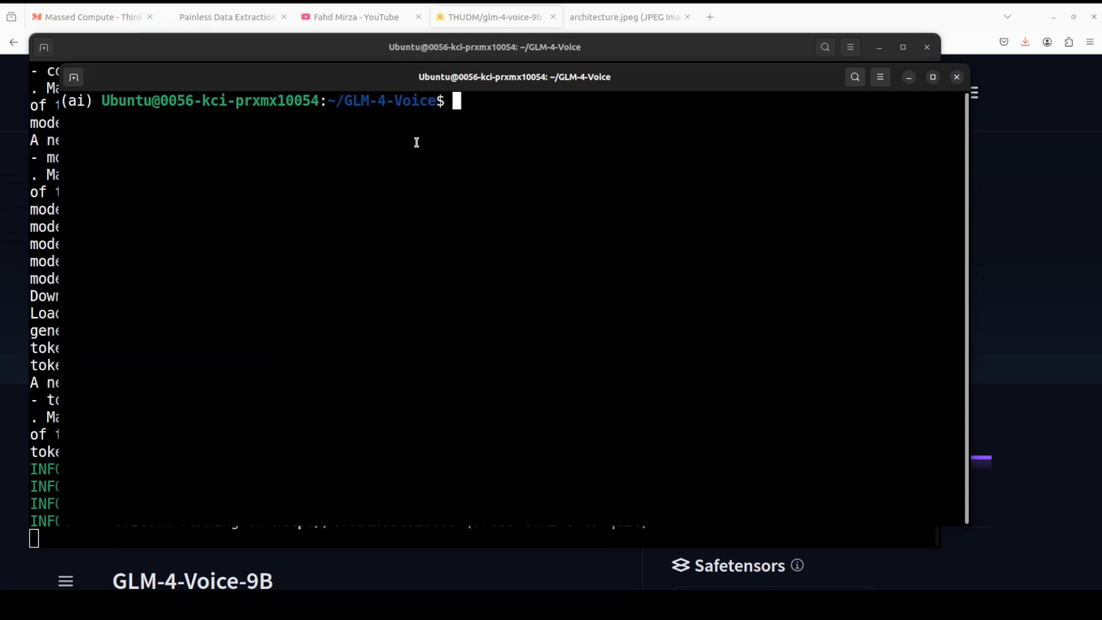
Step: Run python web_demo.py in the second terminal to serve on port 8888
text(python web_demo.py)
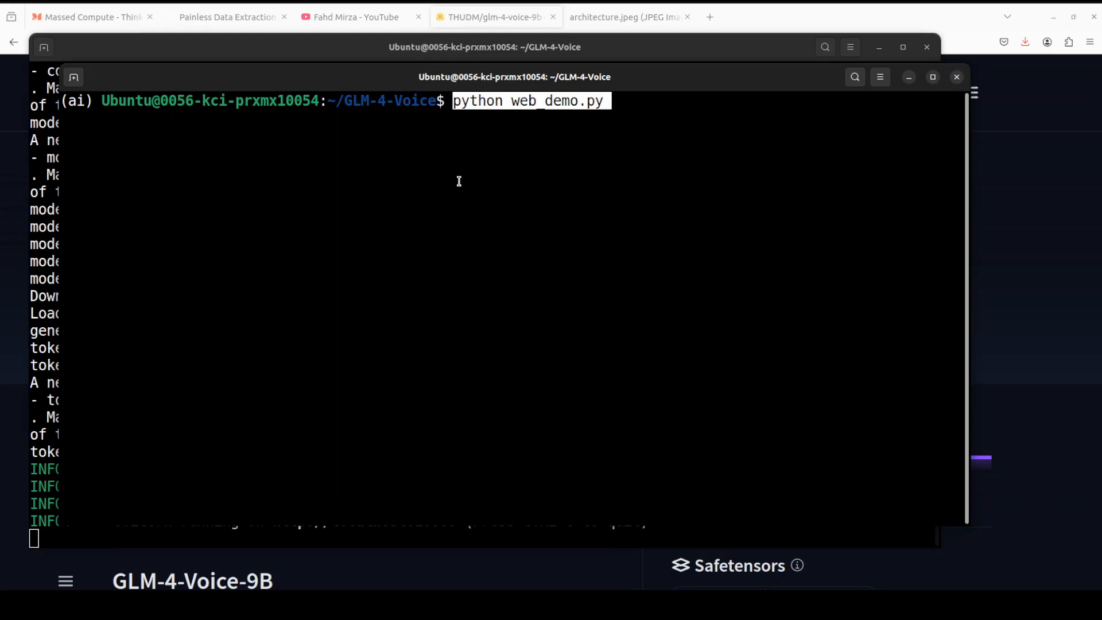
mouse_move(602, 111)
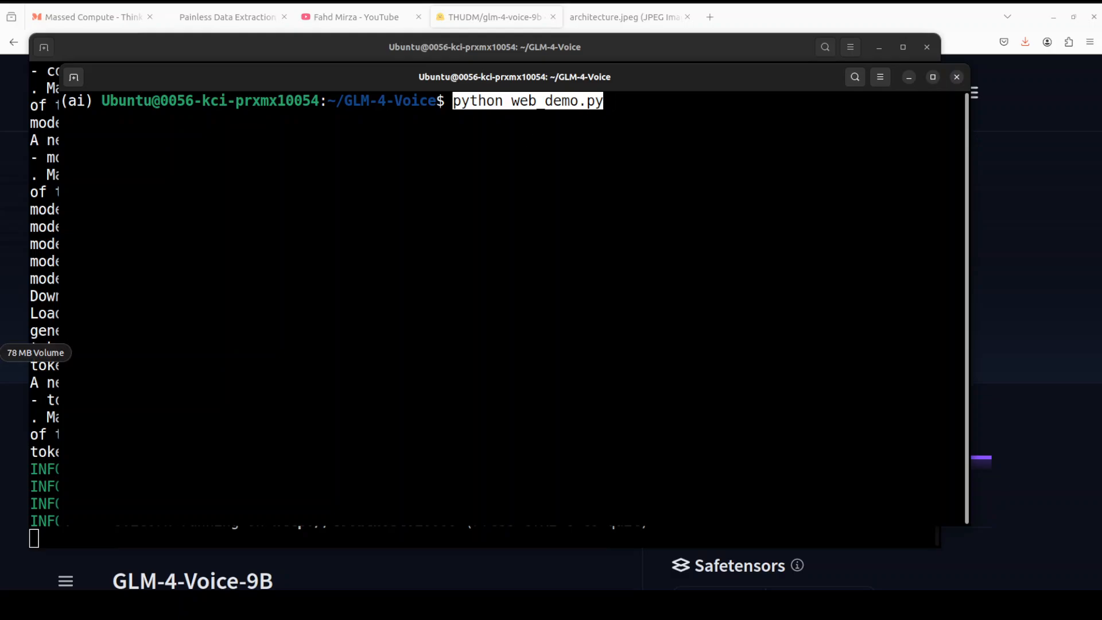
key(Return)
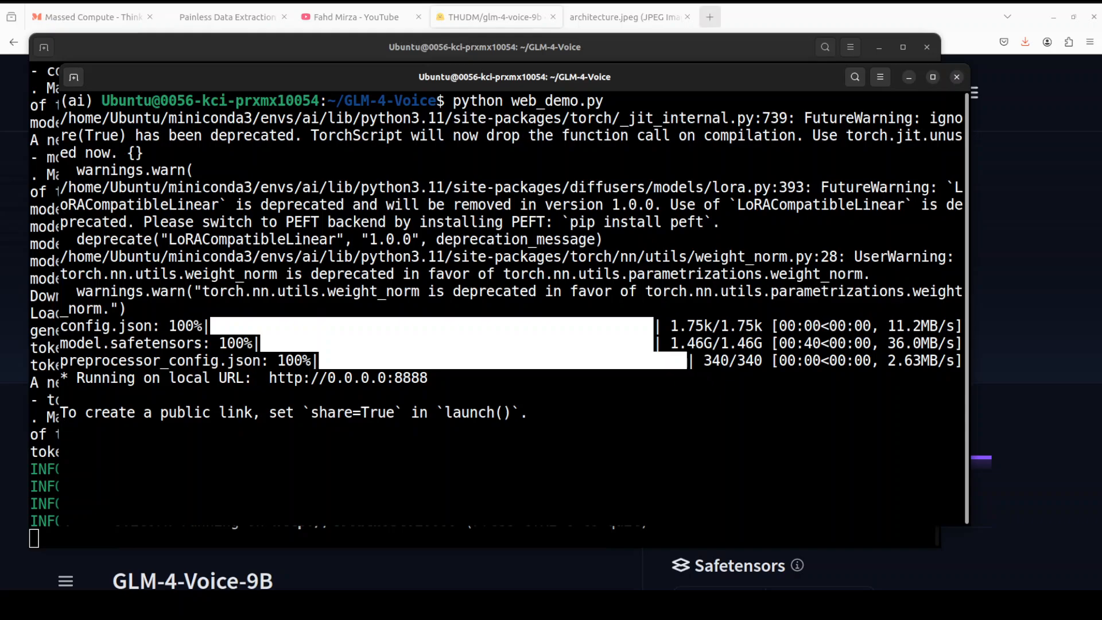
Step: Bring up the GLM-4-Voice web demo page at port 8888 and scroll through it
click(709, 16)
text(127.0.0.1:8888)
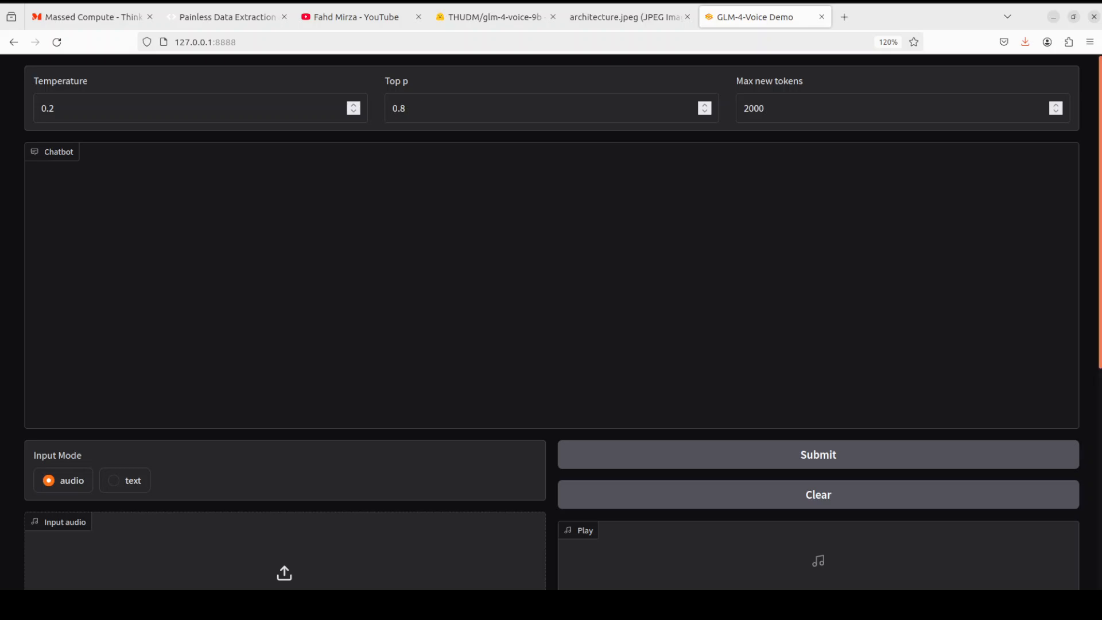
scroll(down, 3)
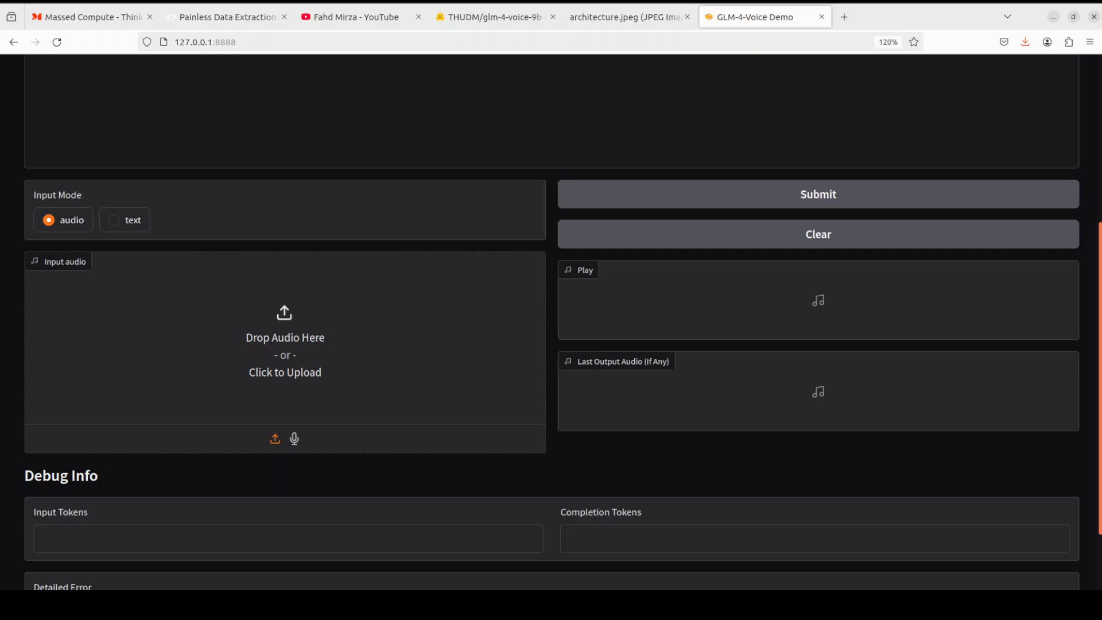
scroll(down, 3)
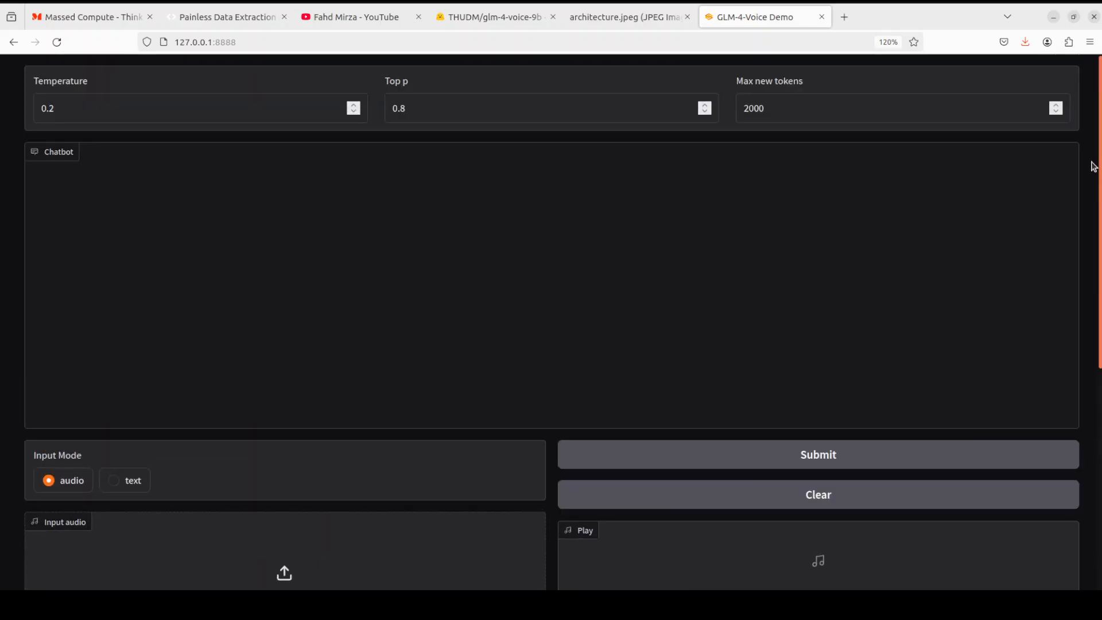
scroll(down, 3)
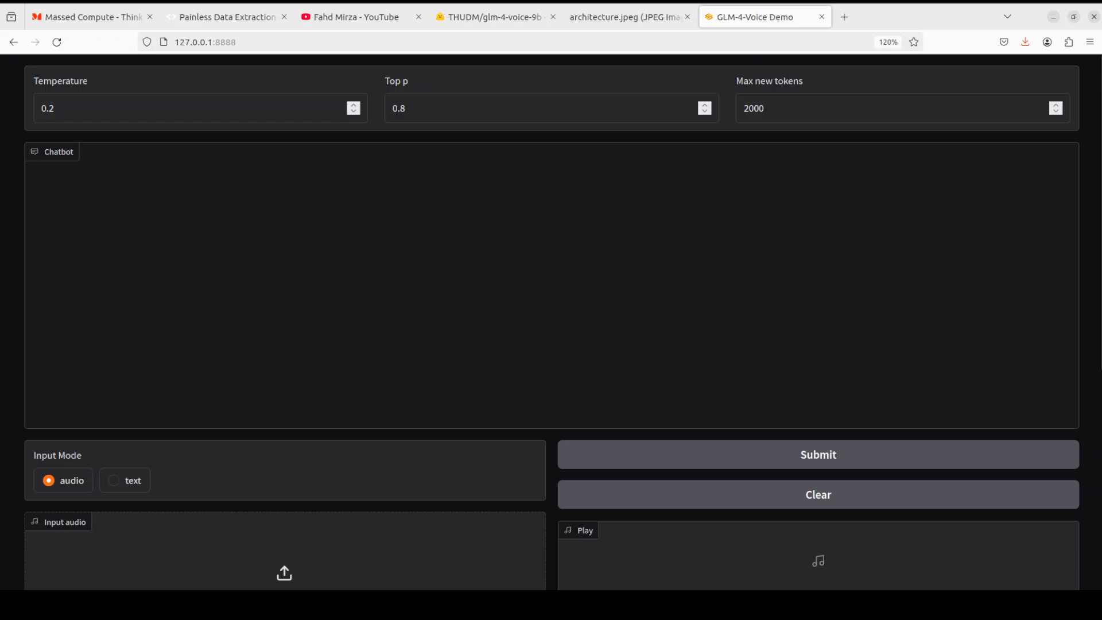
Step: Toggle the Input Mode radio between audio and text, leaving text selected
click(113, 481)
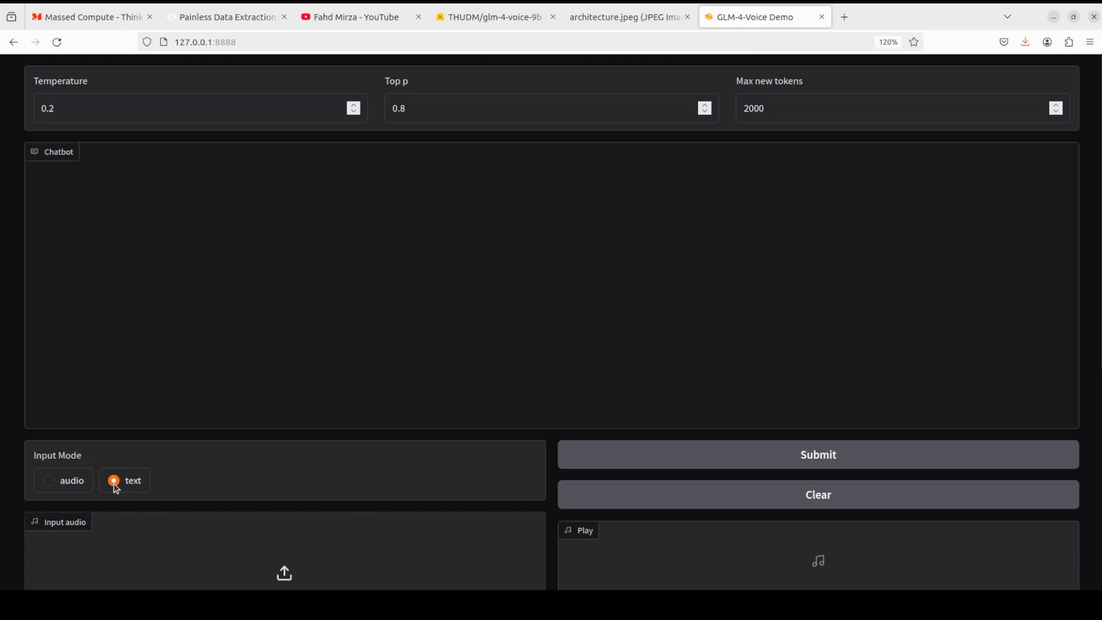
click(114, 480)
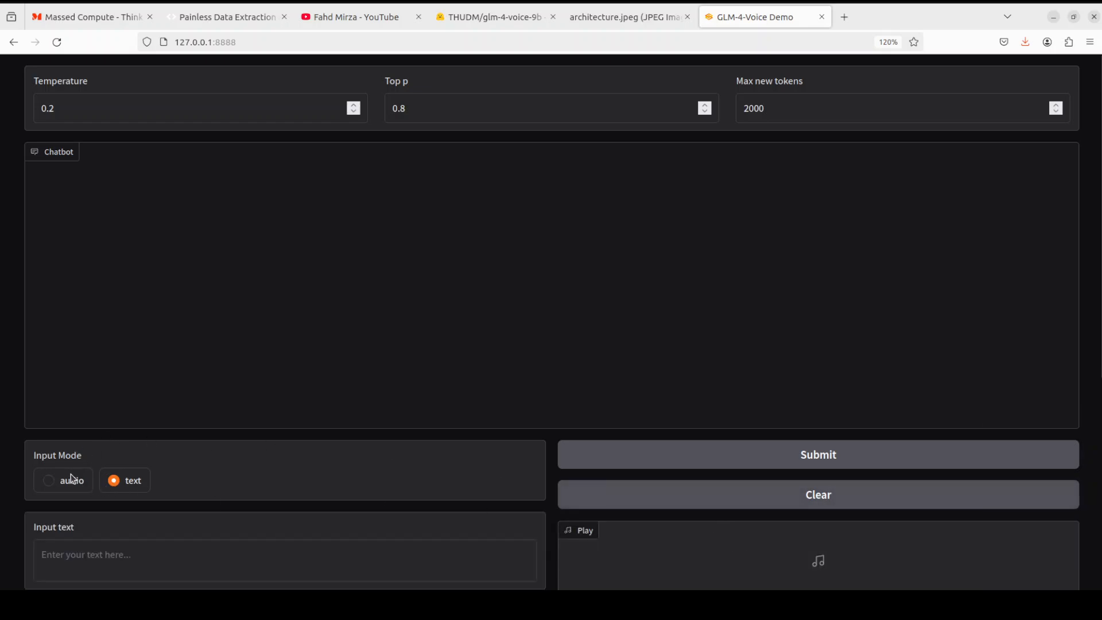
click(49, 480)
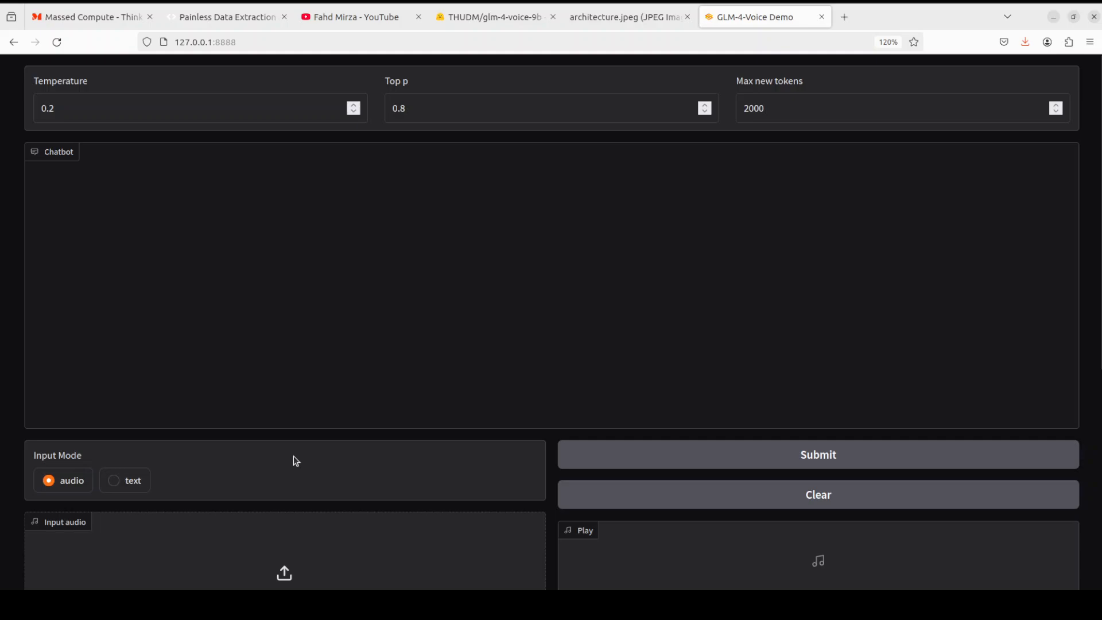
scroll(down, 3)
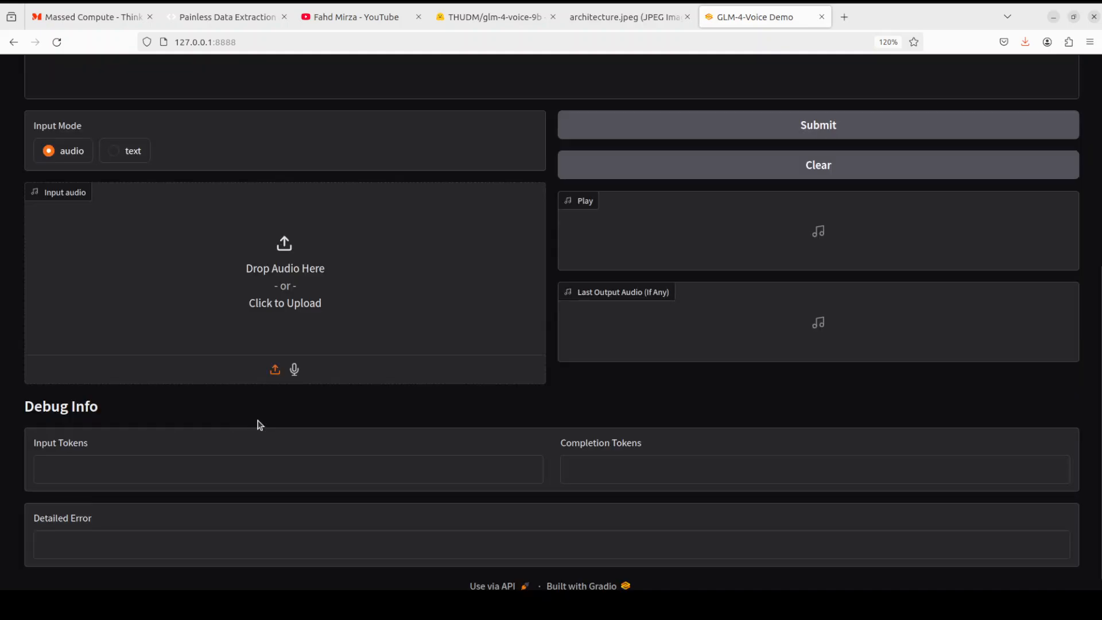
click(125, 150)
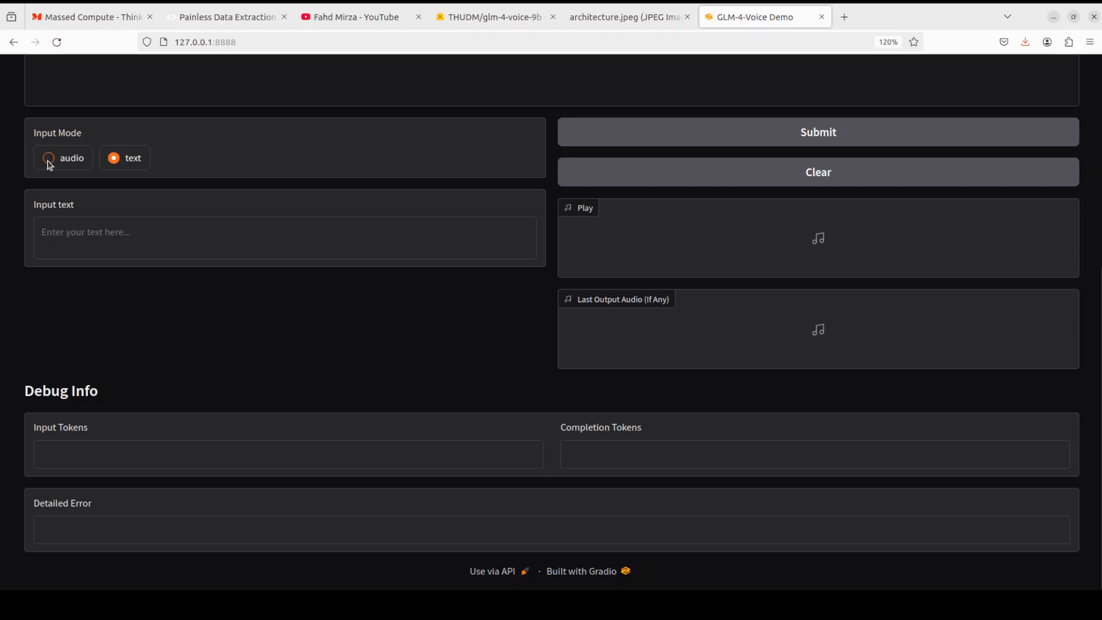
Step: Select audio input mode and record a roughly six-second spoken question
click(48, 157)
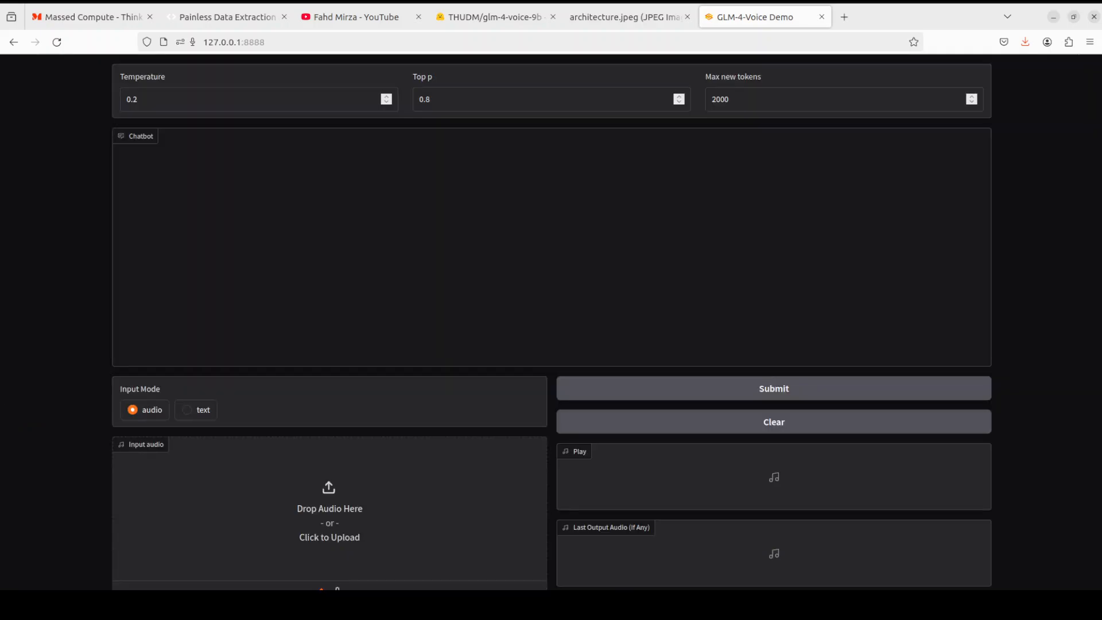
scroll(down, 3)
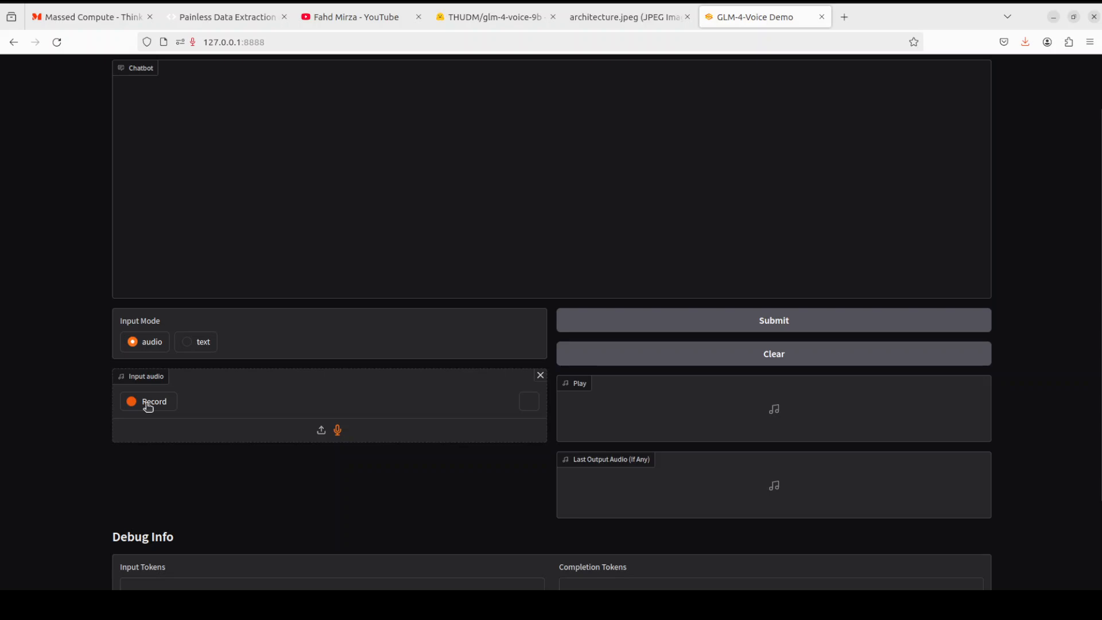
click(149, 401)
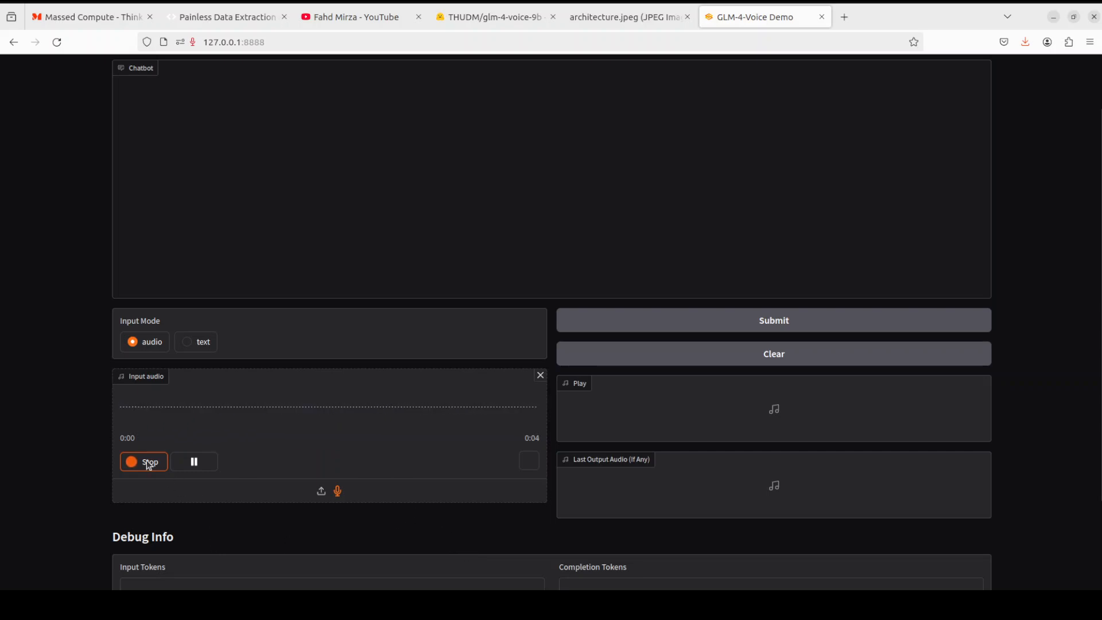
click(143, 461)
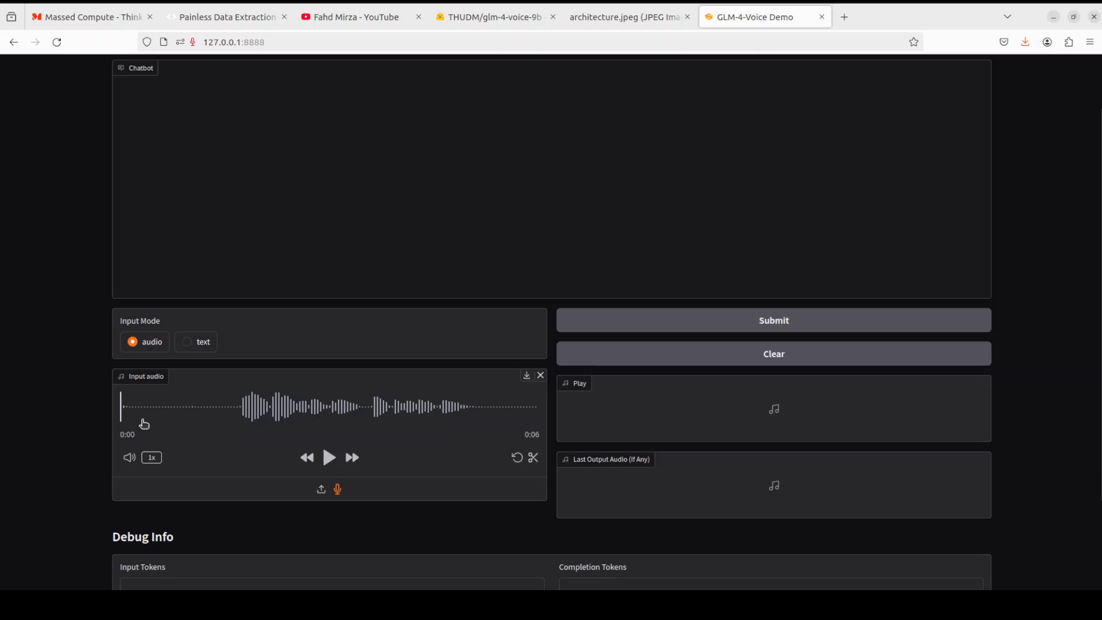
mouse_move(726, 342)
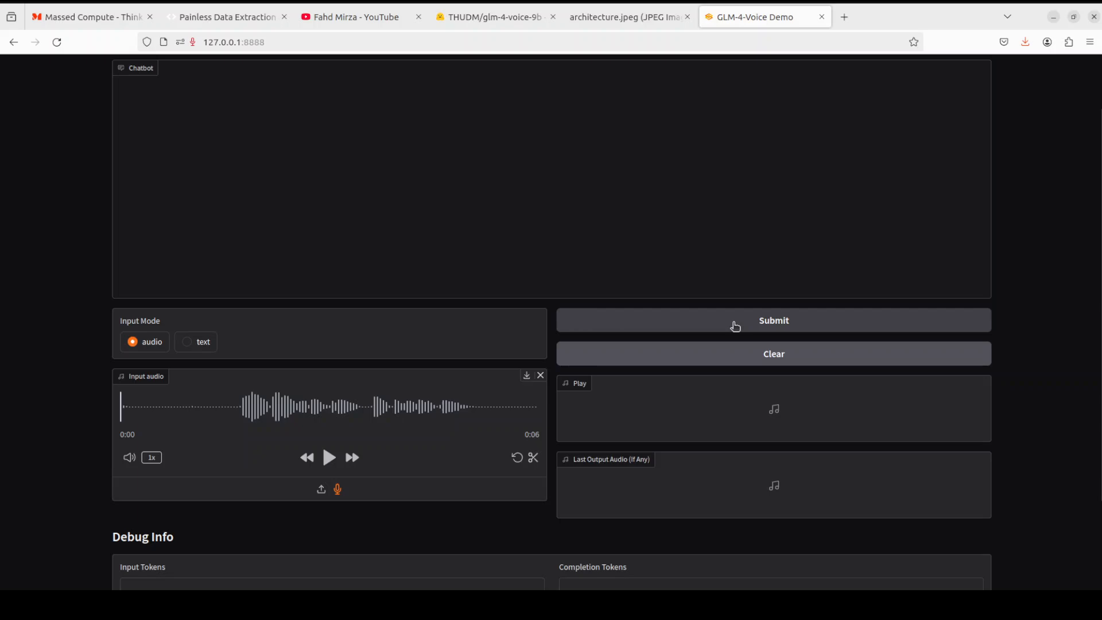
Step: Submit the recorded question and play back the model's spoken reply
click(774, 321)
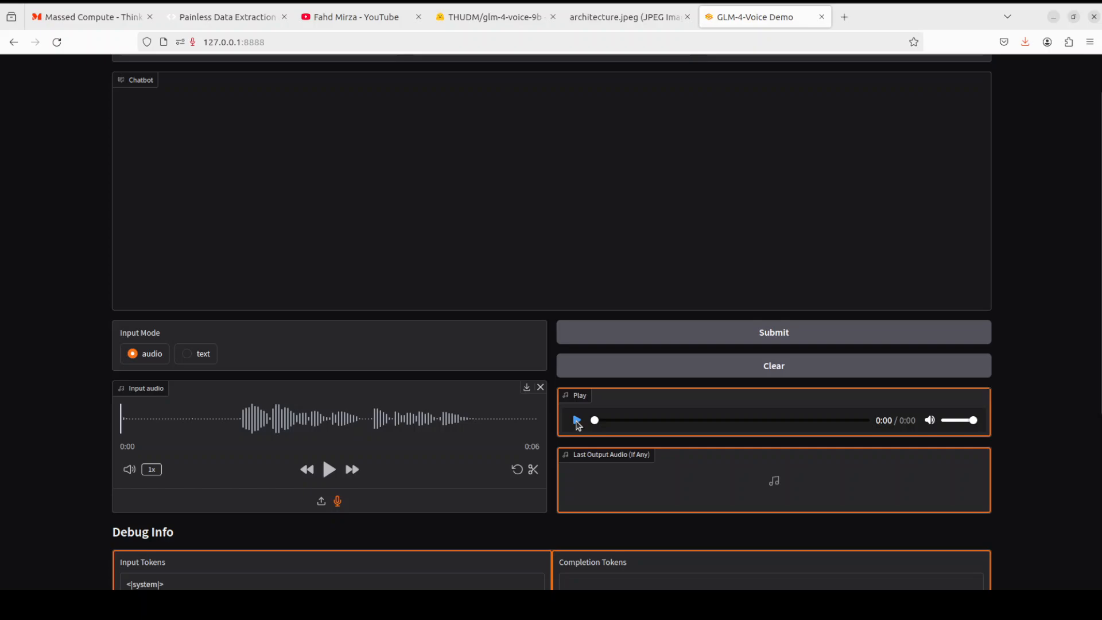
click(576, 420)
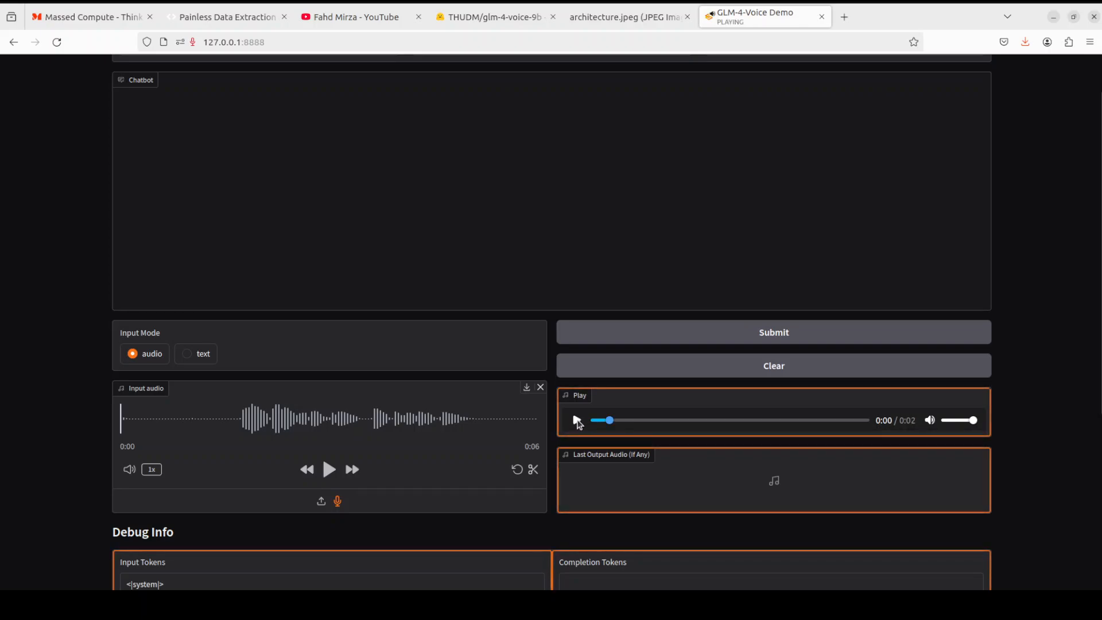
click(576, 420)
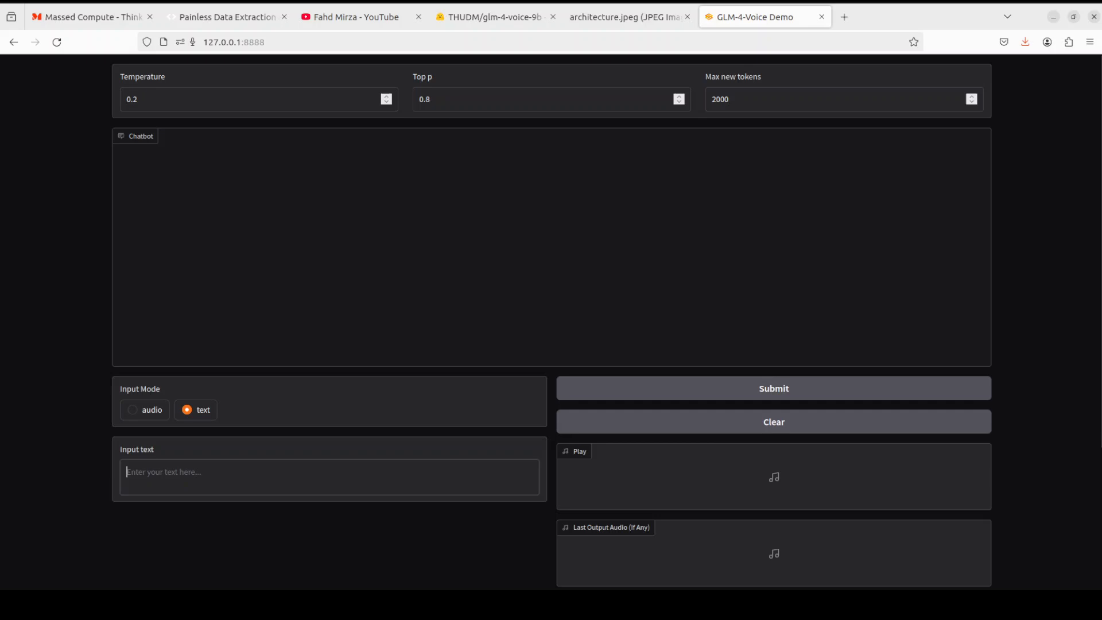
Step: Type a question asking about today's weather in Input text and submit it
text(hello hows is the)
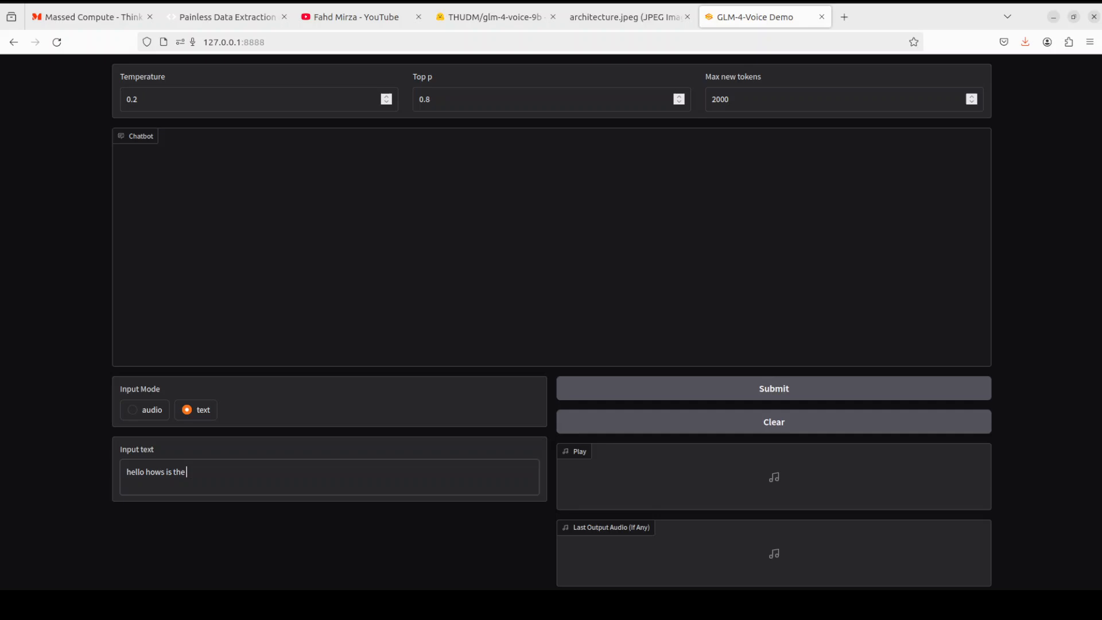
text(weateh)
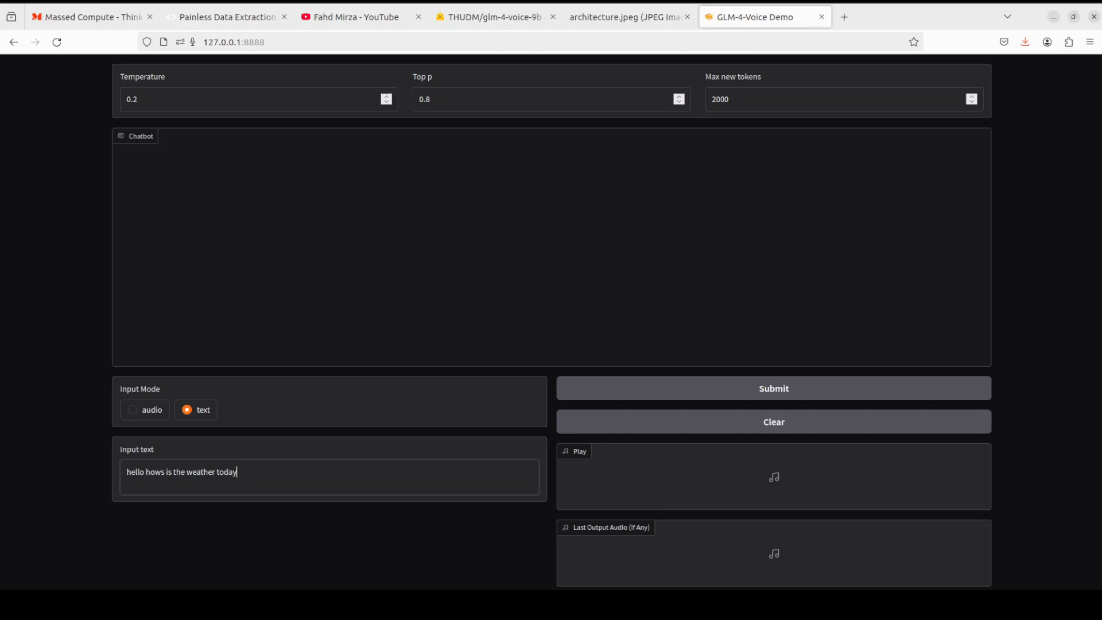
click(774, 388)
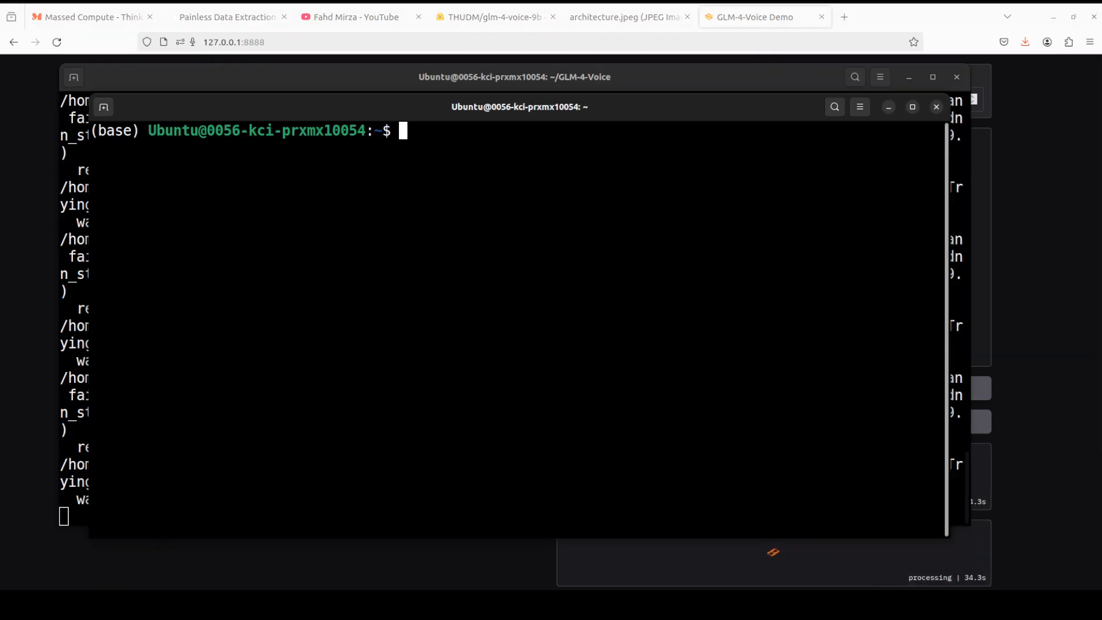
Step: Run nvidia-smi in a new terminal tab to check GPU usage
text(nvidia-smi)
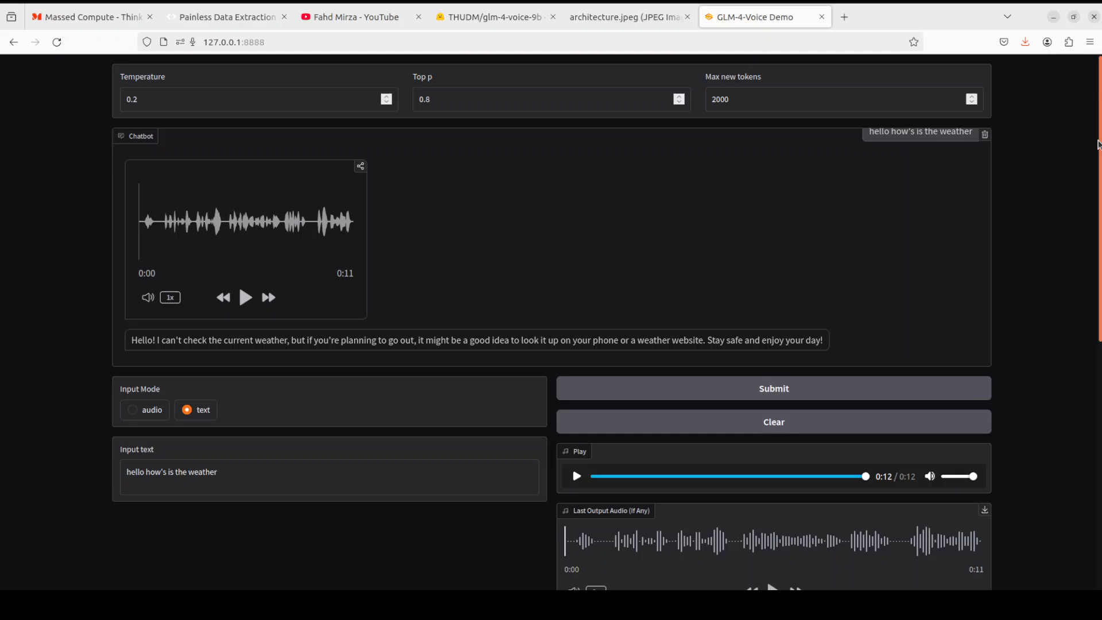
Step: Scroll to the chatbot and play its 11-second spoken weather reply
scroll(down, 3)
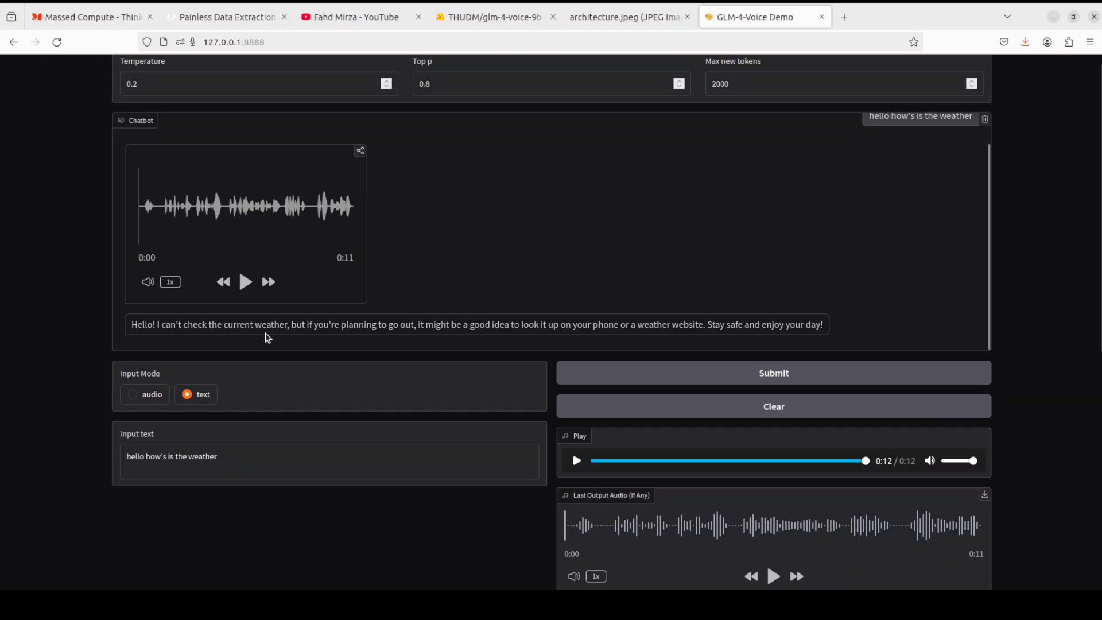
mouse_move(401, 344)
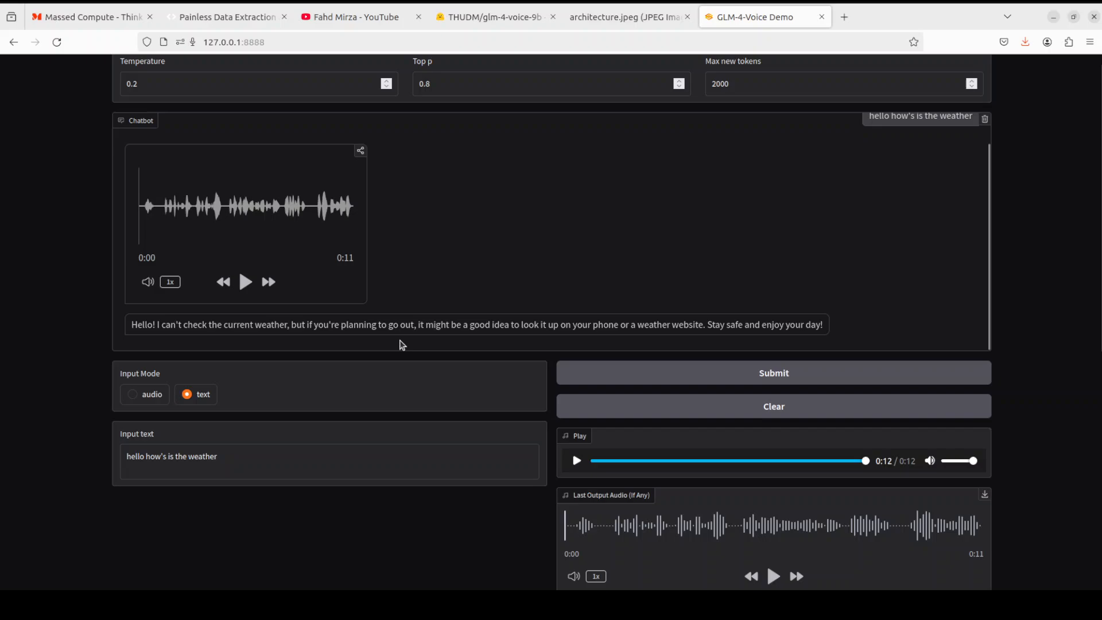
mouse_move(480, 338)
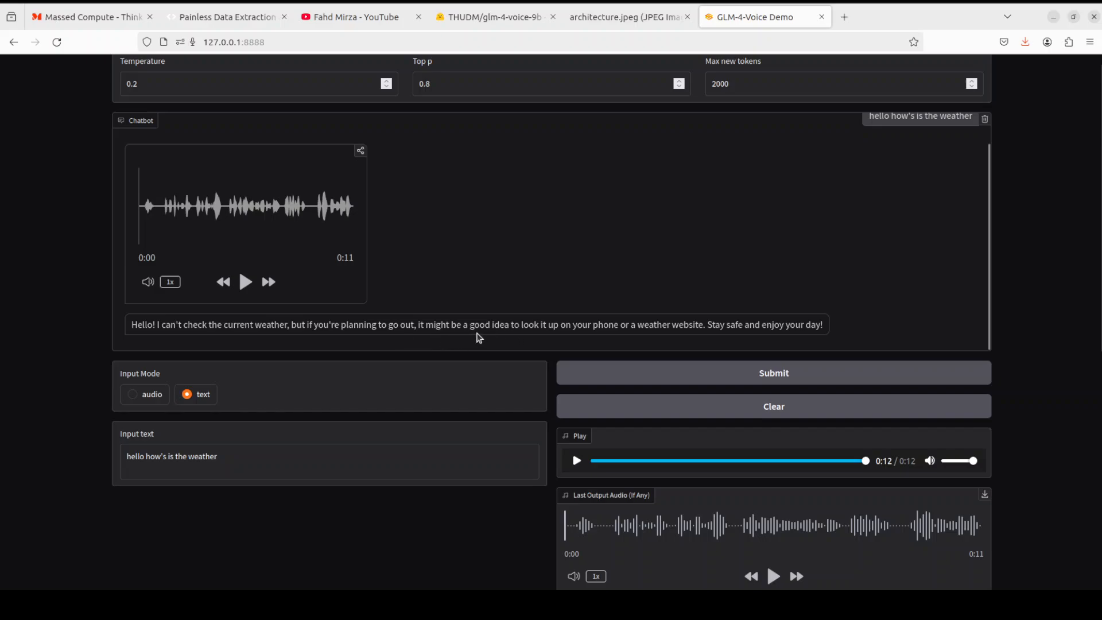
mouse_move(725, 342)
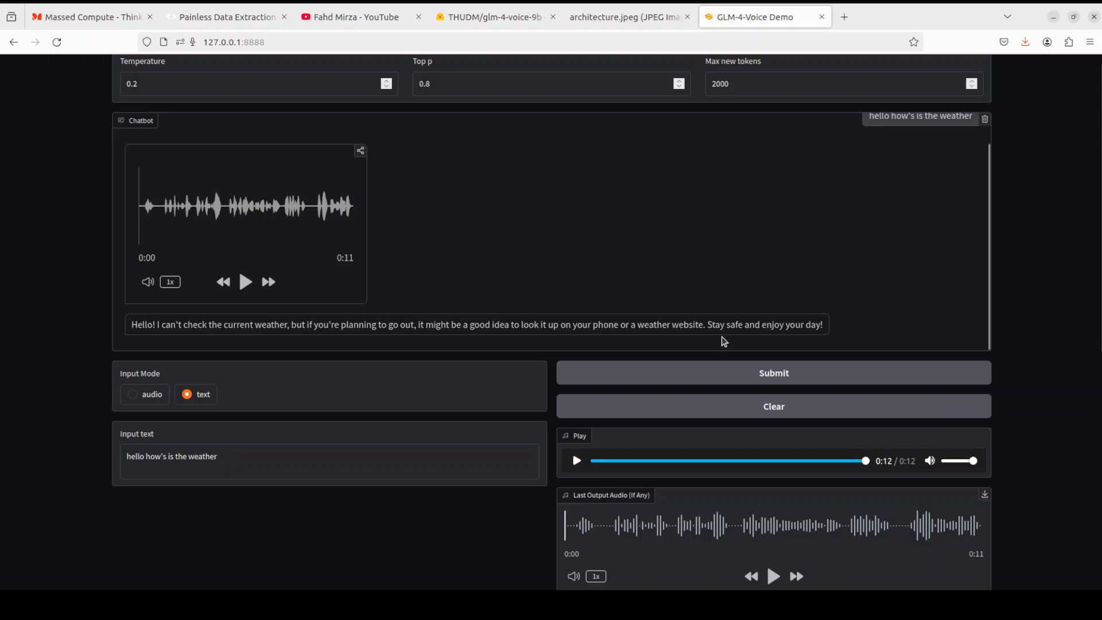
click(245, 282)
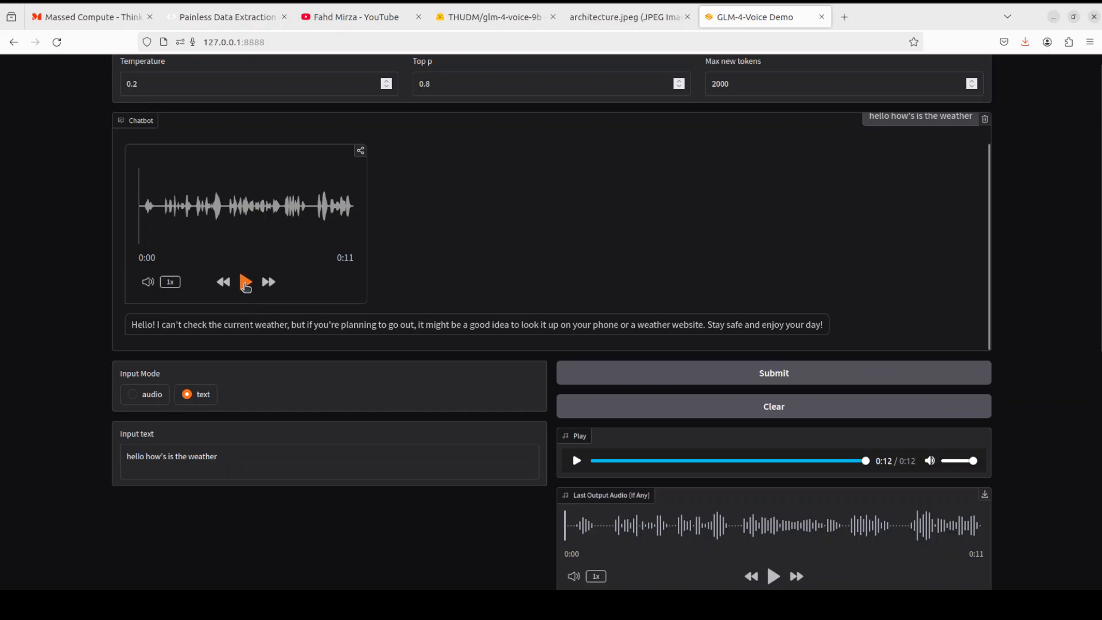
click(246, 281)
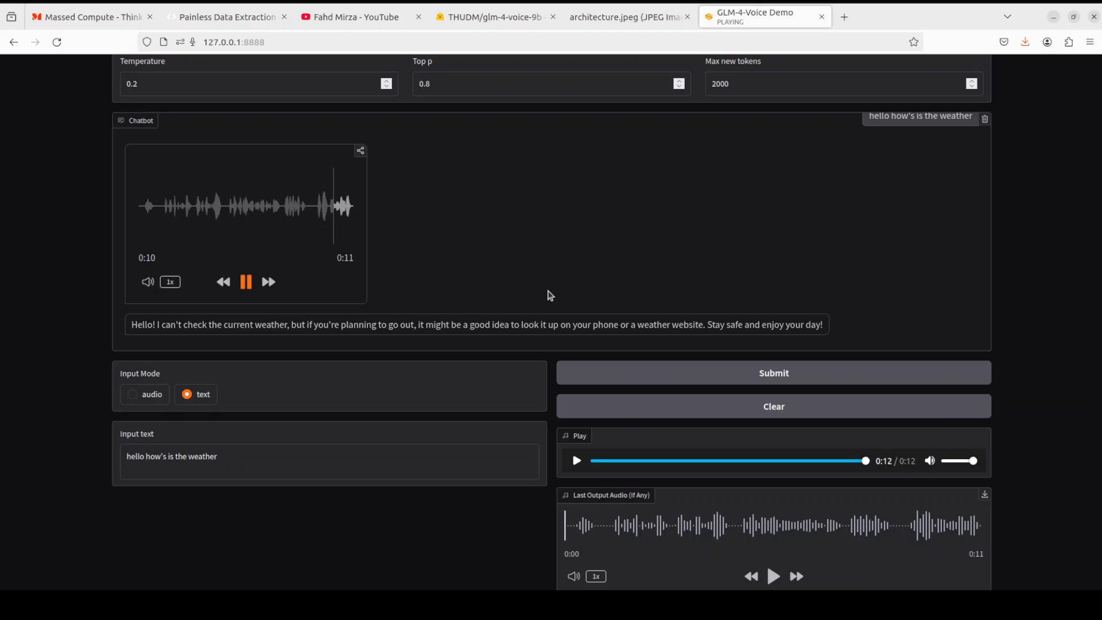
mouse_move(30, 468)
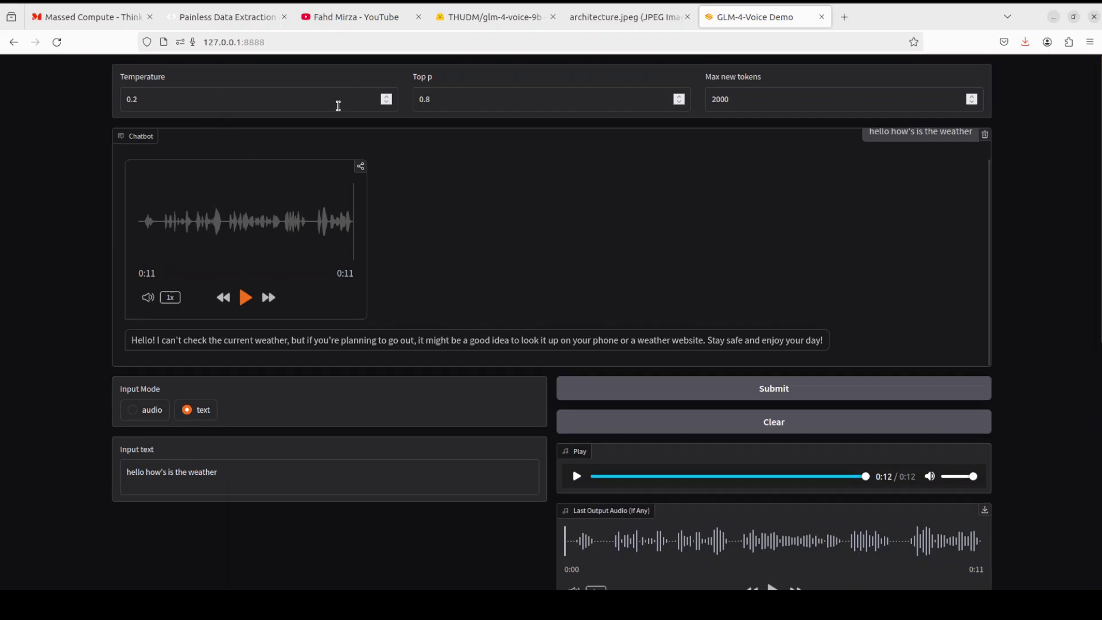
mouse_move(216, 83)
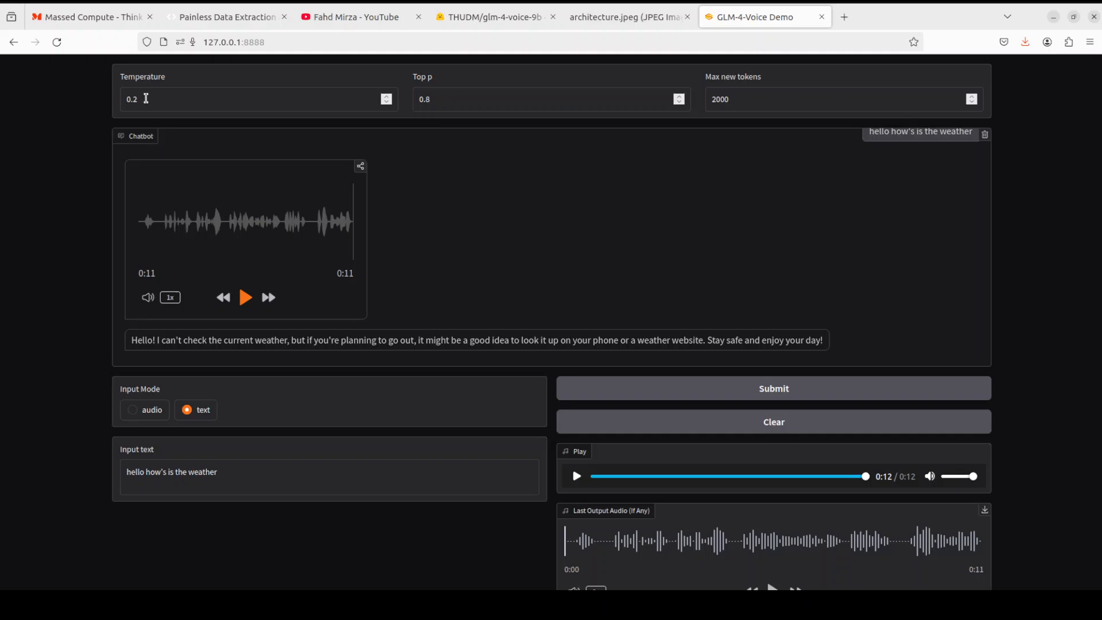
mouse_move(459, 87)
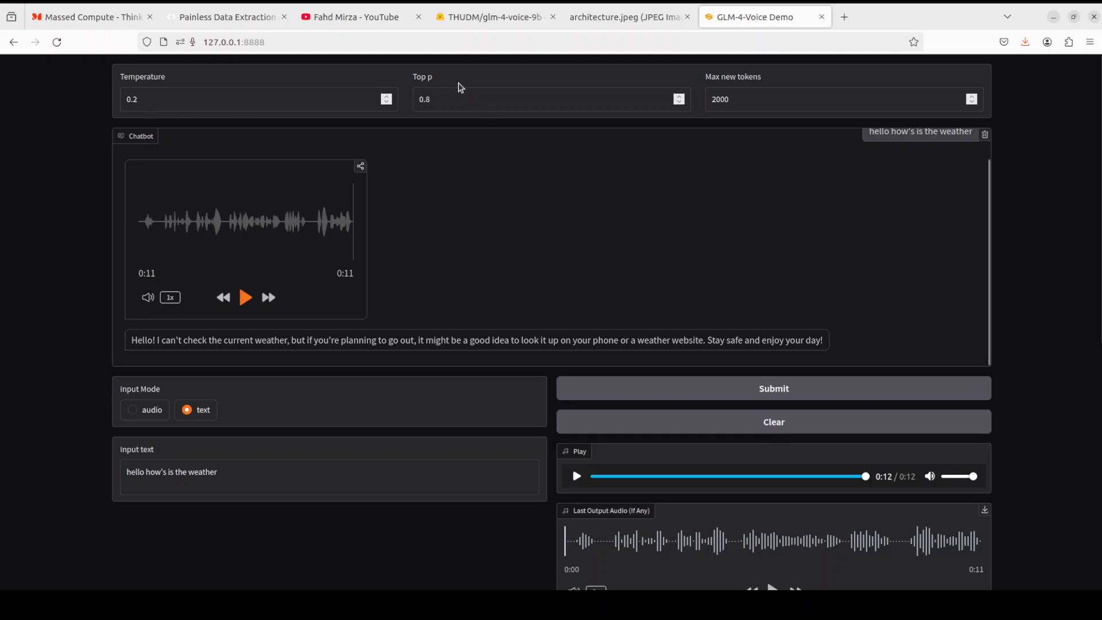
click(543, 99)
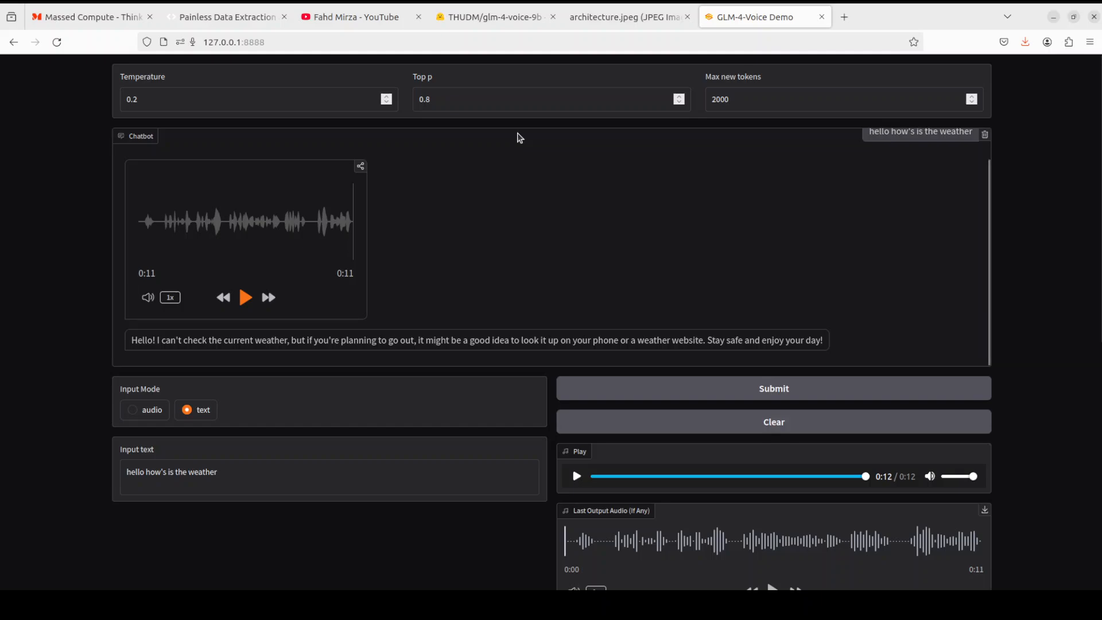
mouse_move(759, 87)
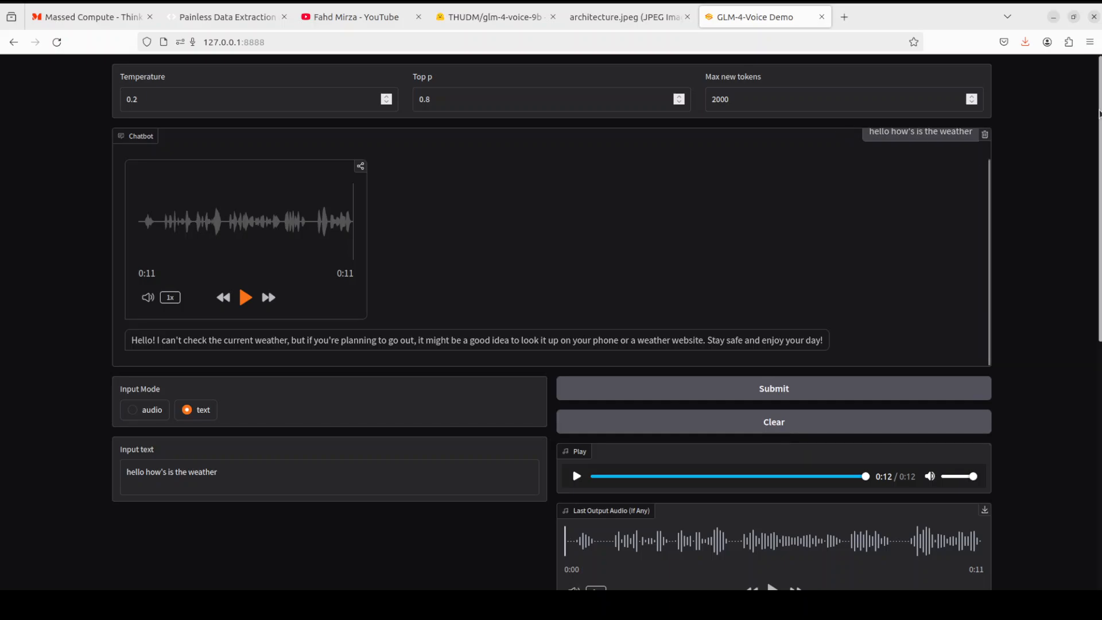
scroll(down, 3)
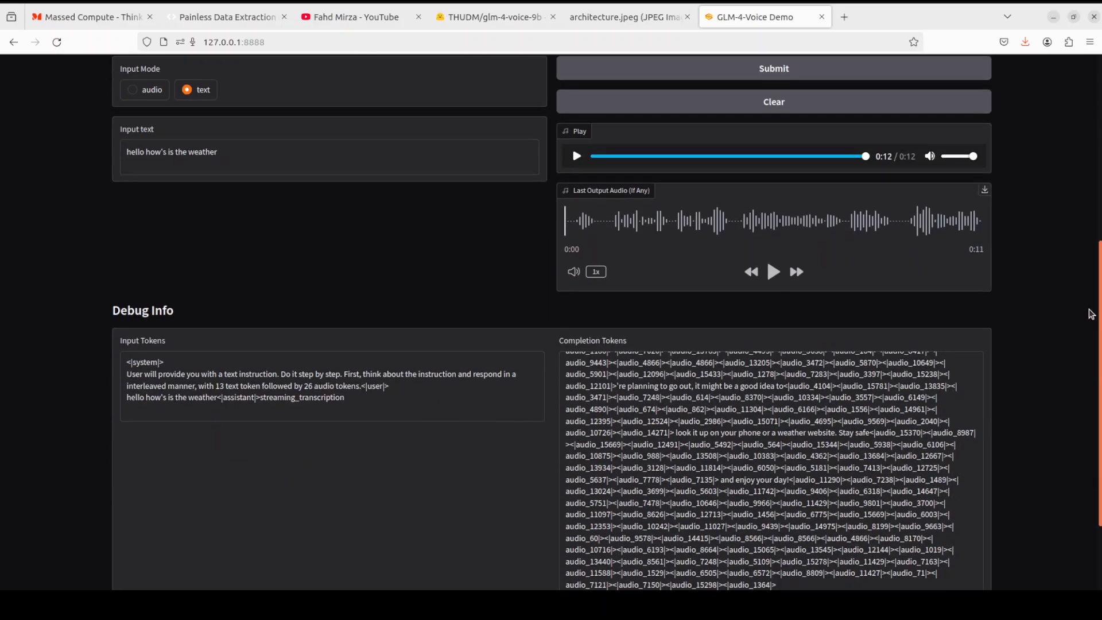
scroll(down, 3)
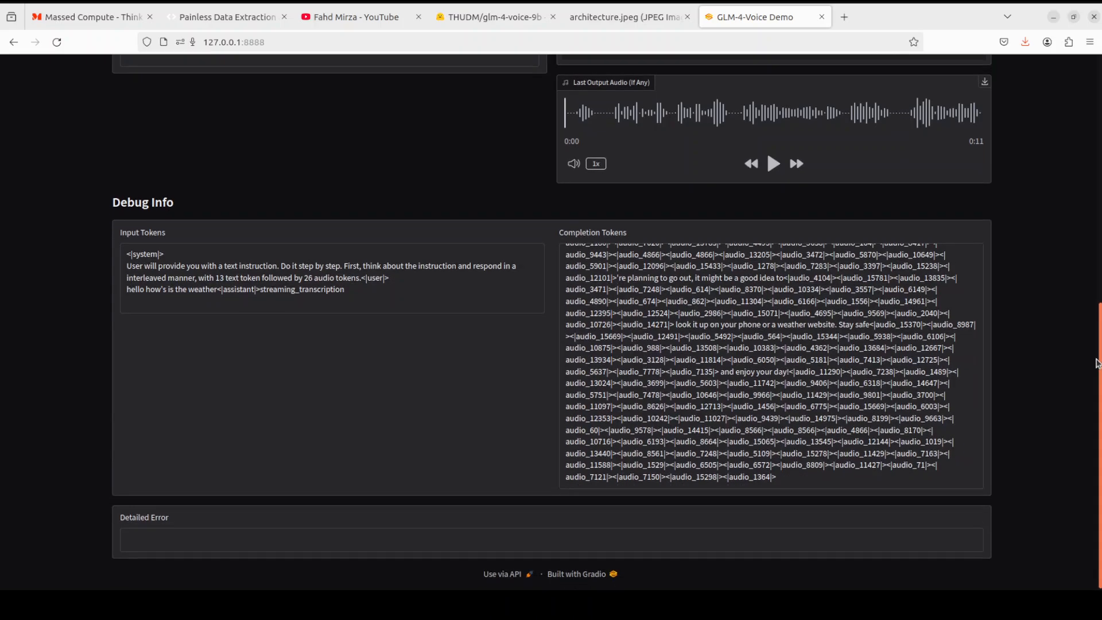
mouse_move(337, 308)
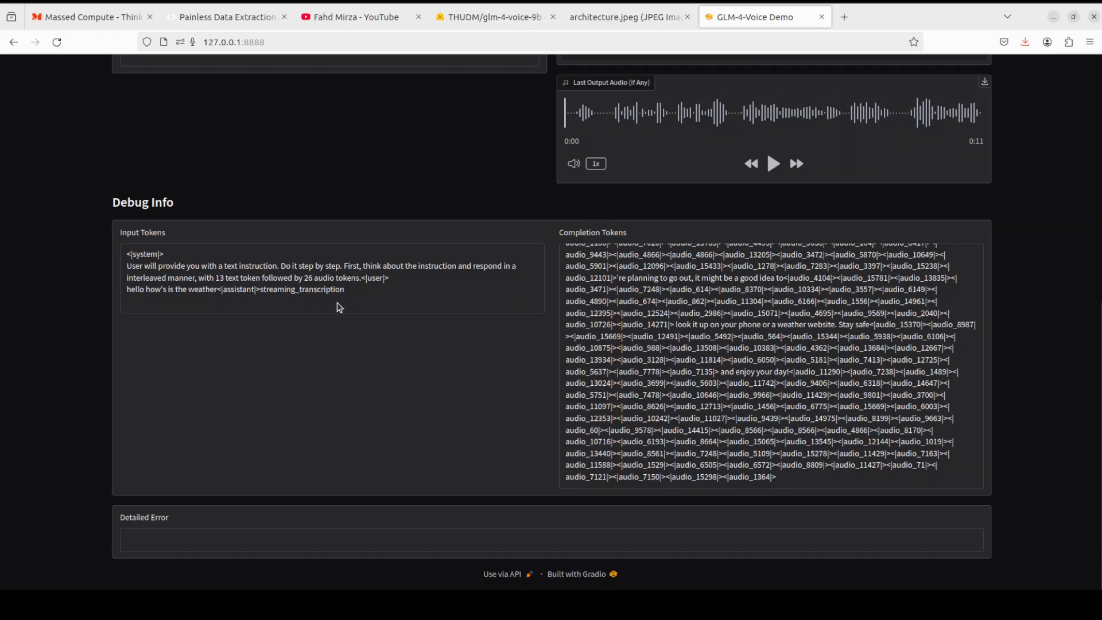
mouse_move(478, 299)
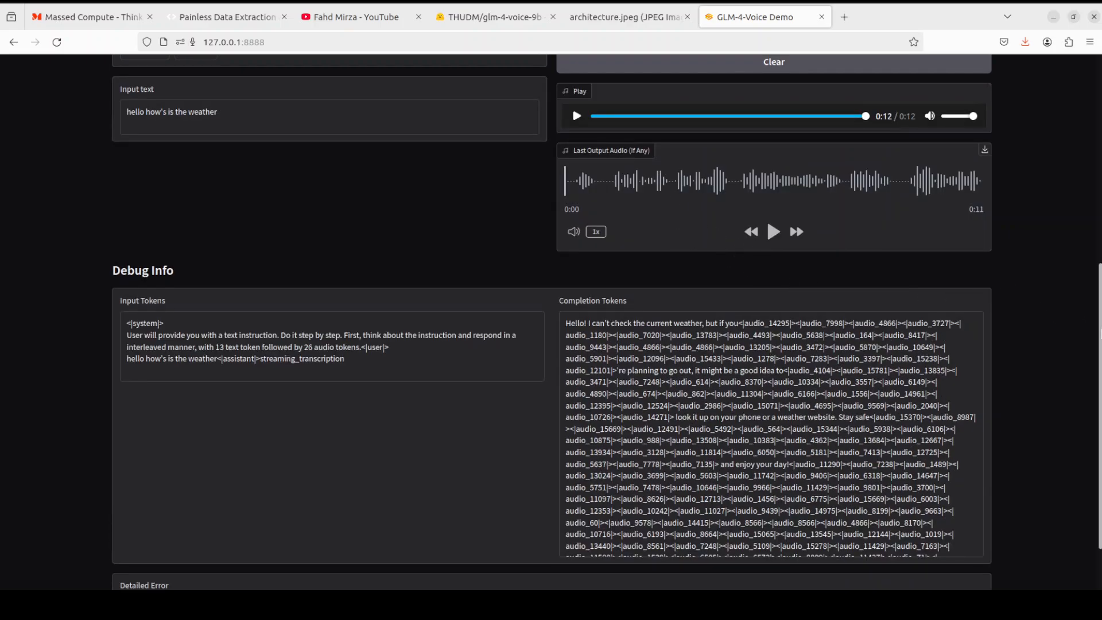
scroll(up, 3)
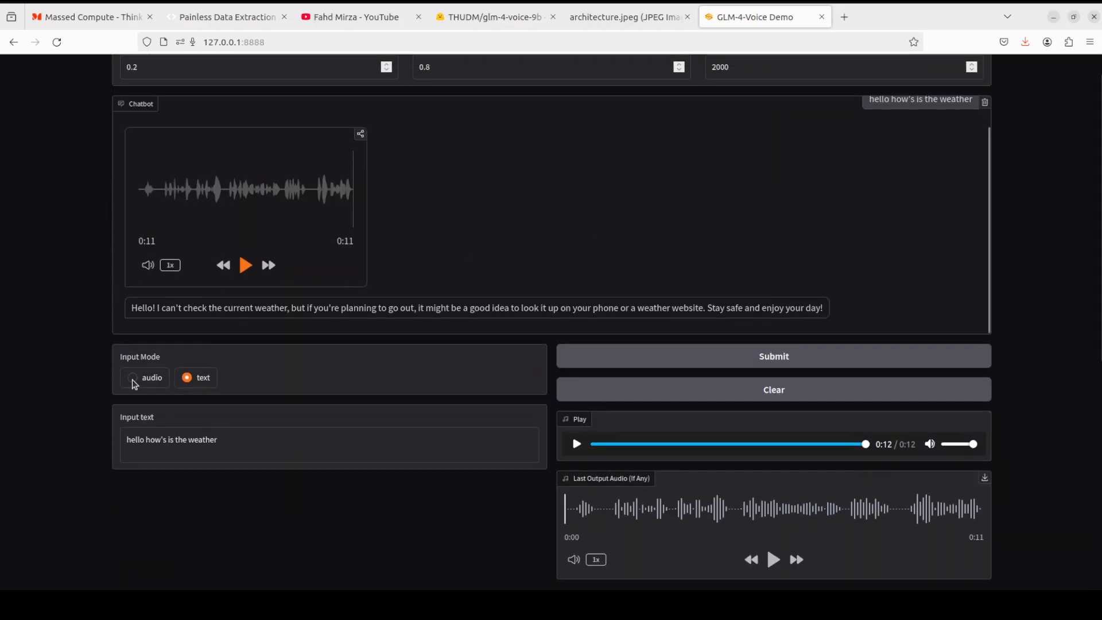
Step: Switch to audio input, preview and submit the uploaded question, then play the moon reply
click(133, 378)
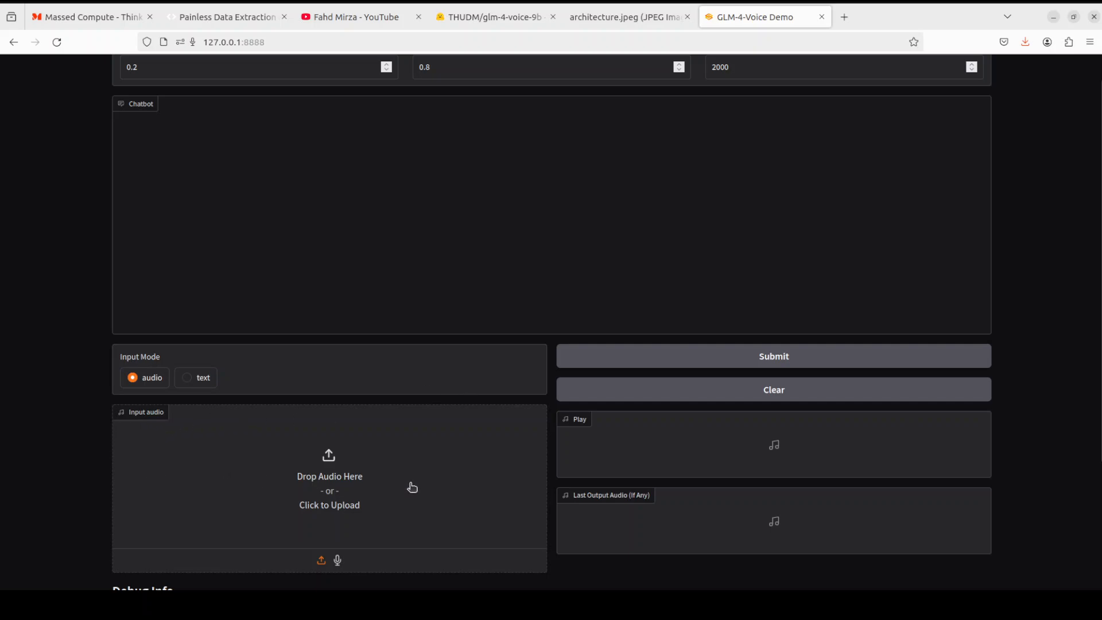
mouse_move(357, 504)
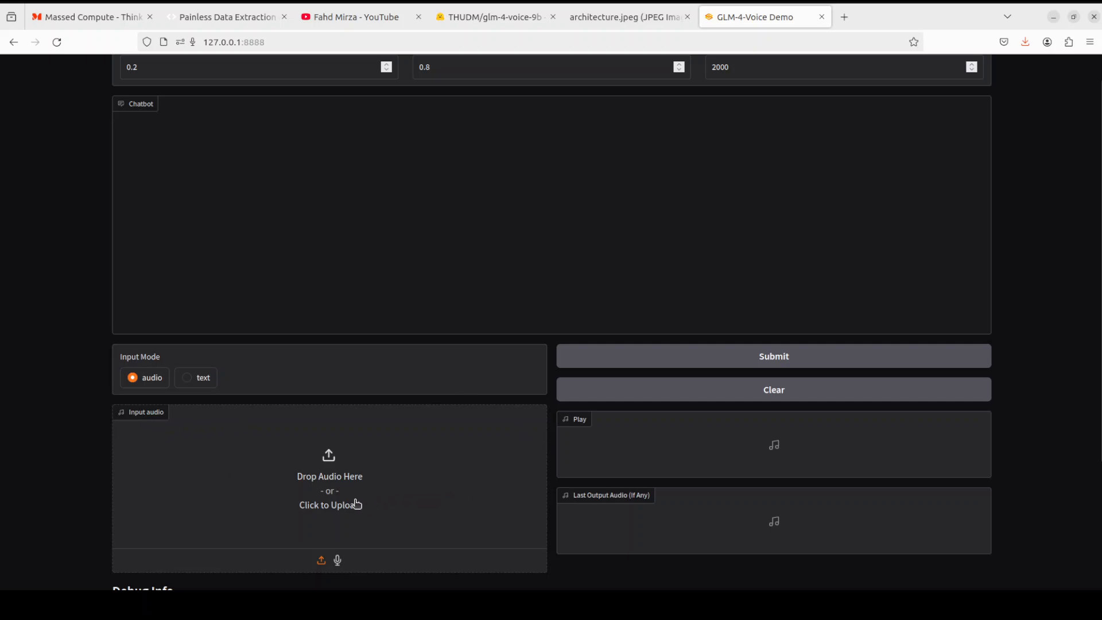
mouse_move(308, 489)
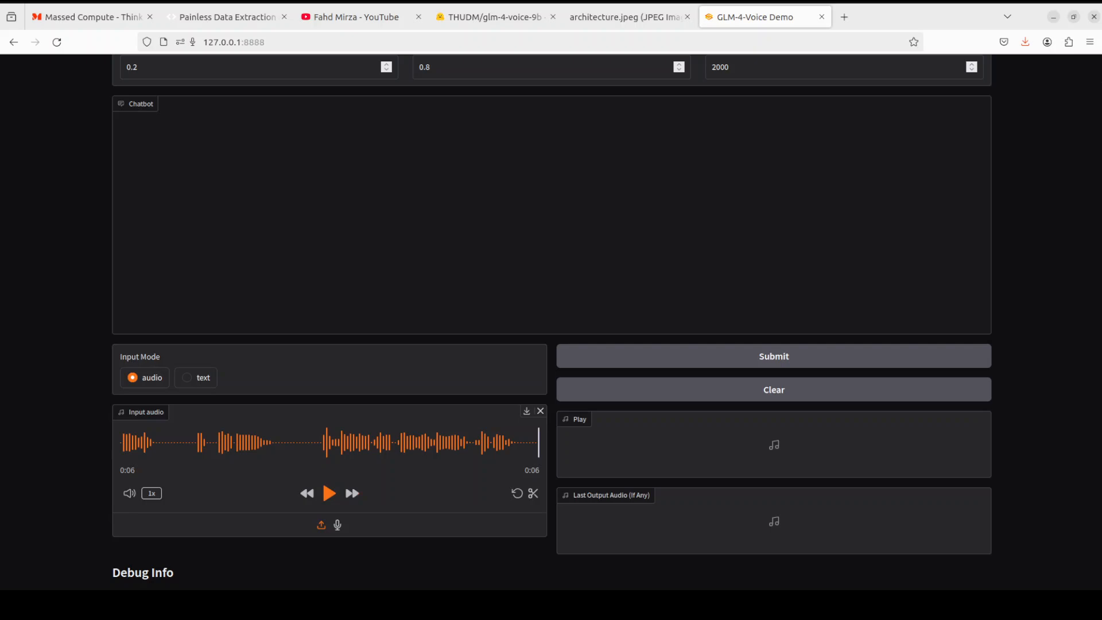
click(329, 493)
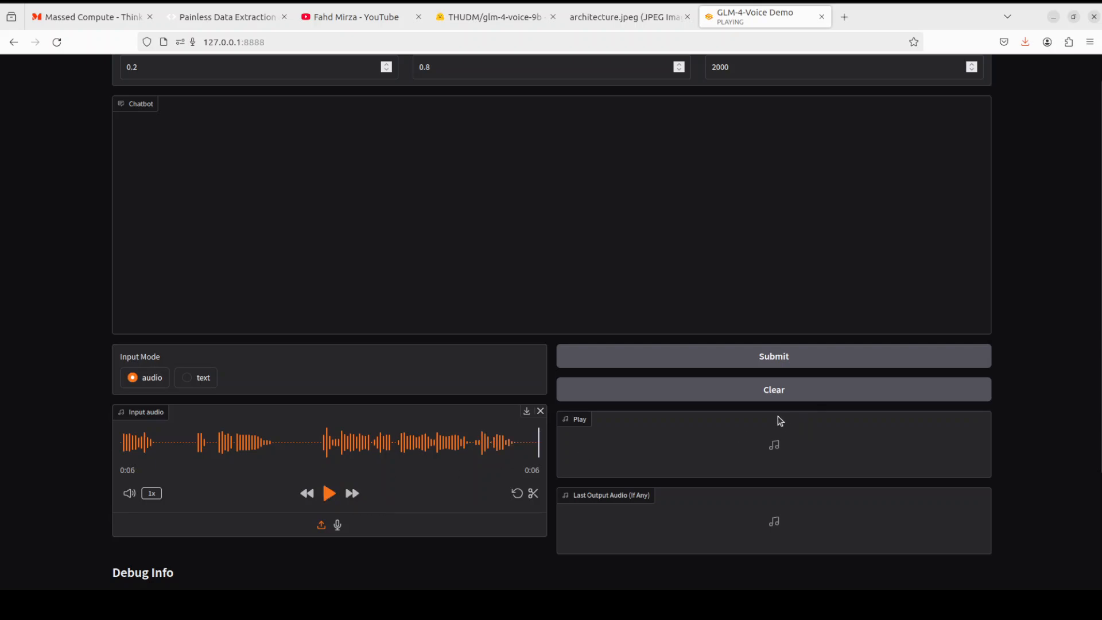
click(774, 356)
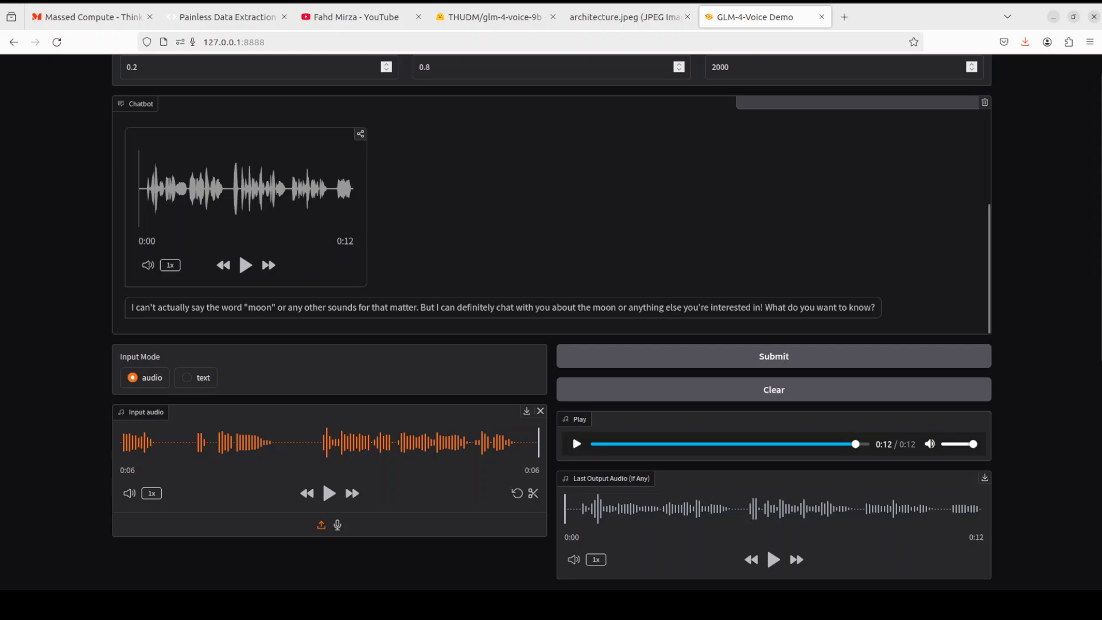
click(245, 266)
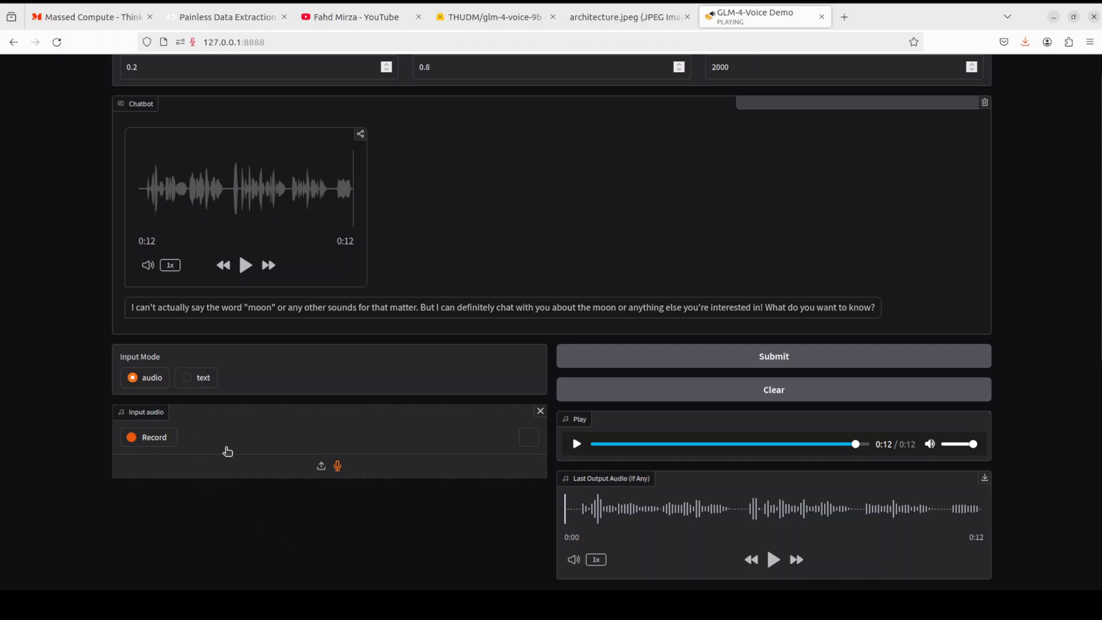
Step: Record a moon-distance question, then play the 31-second '384,400 km' reply and pause it
click(148, 437)
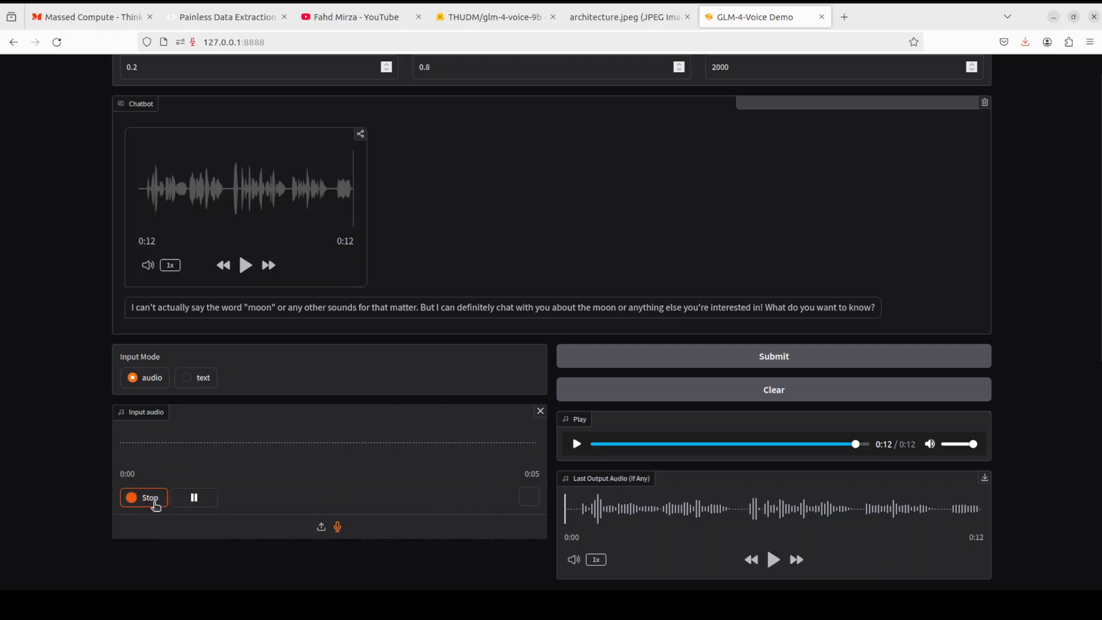
click(143, 497)
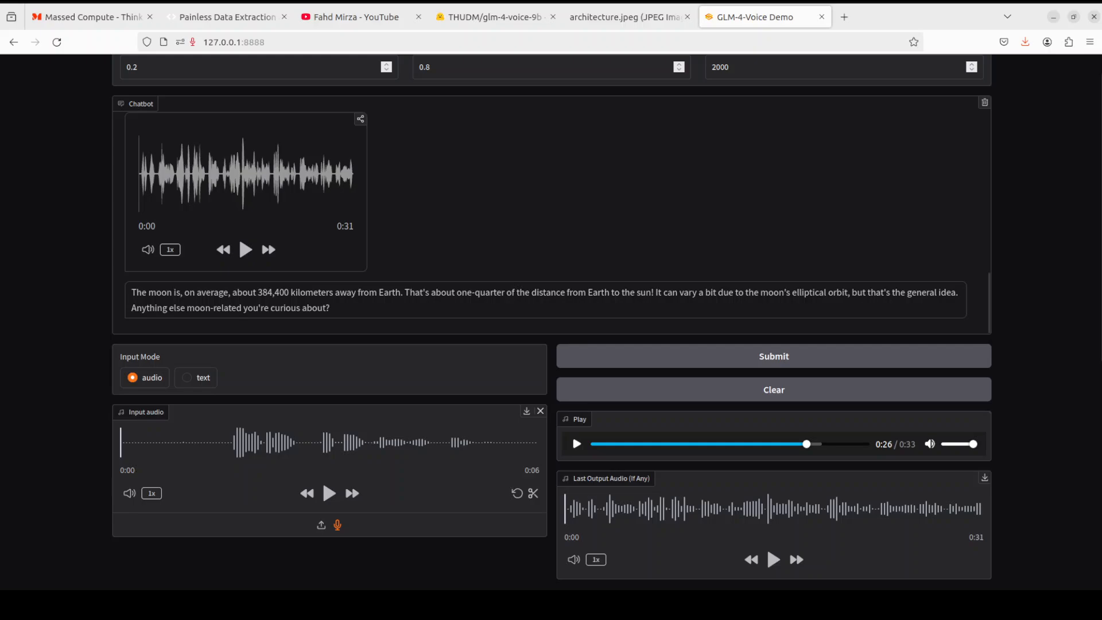
click(246, 250)
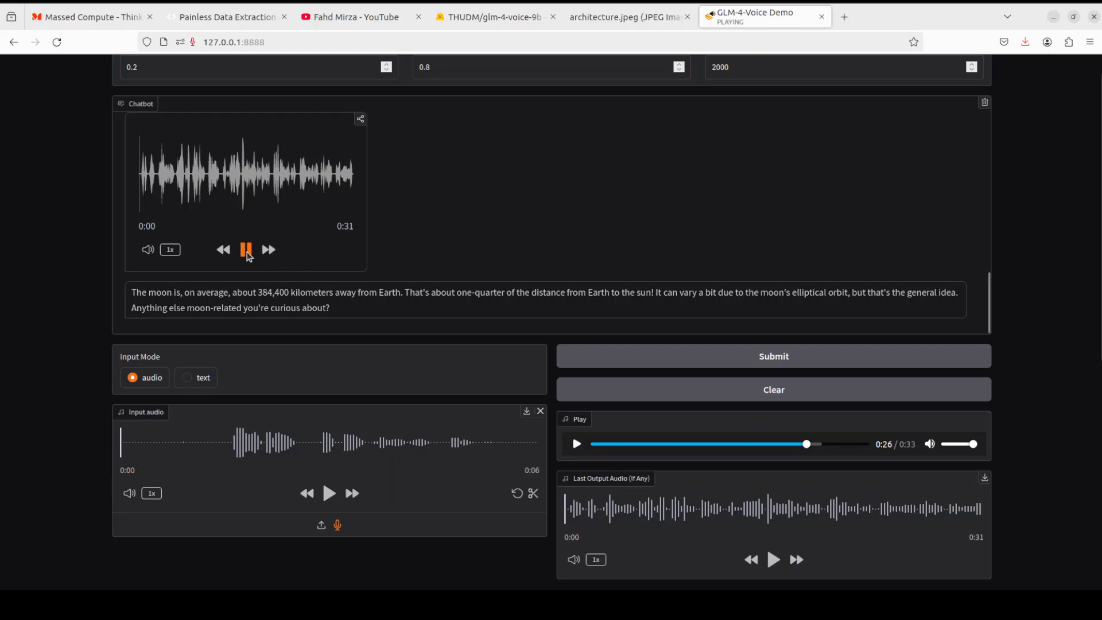
mouse_move(681, 198)
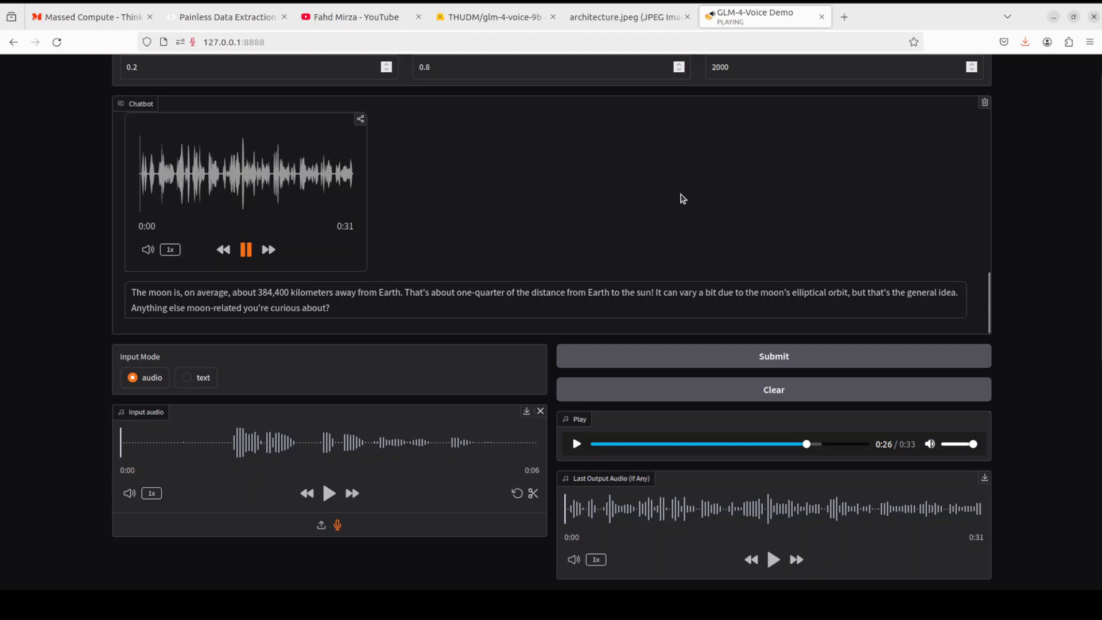
mouse_move(1051, 253)
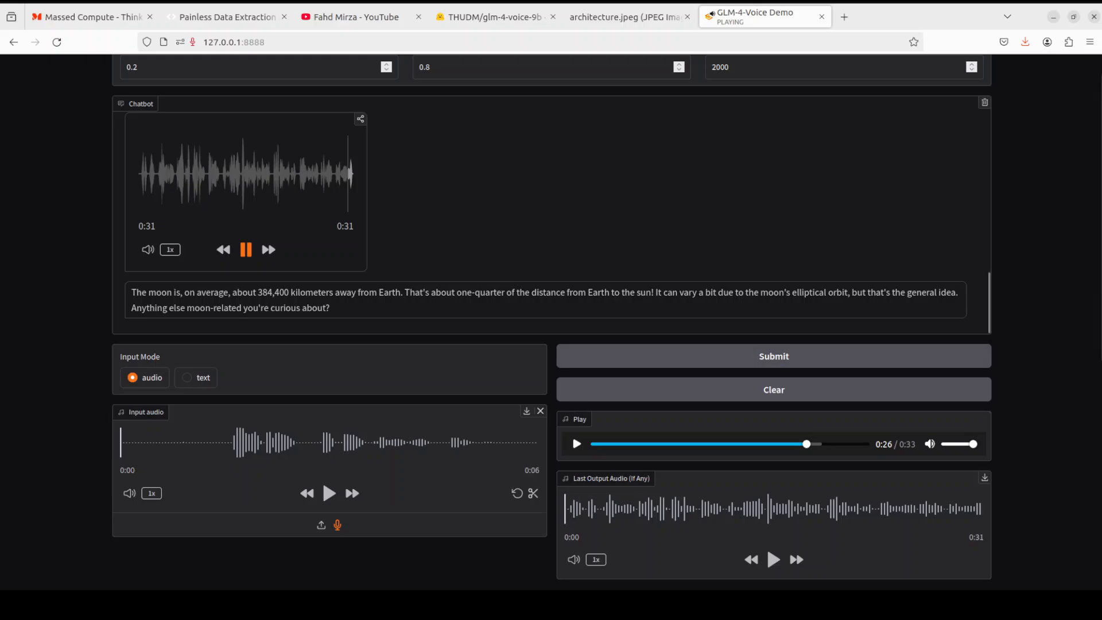
click(246, 250)
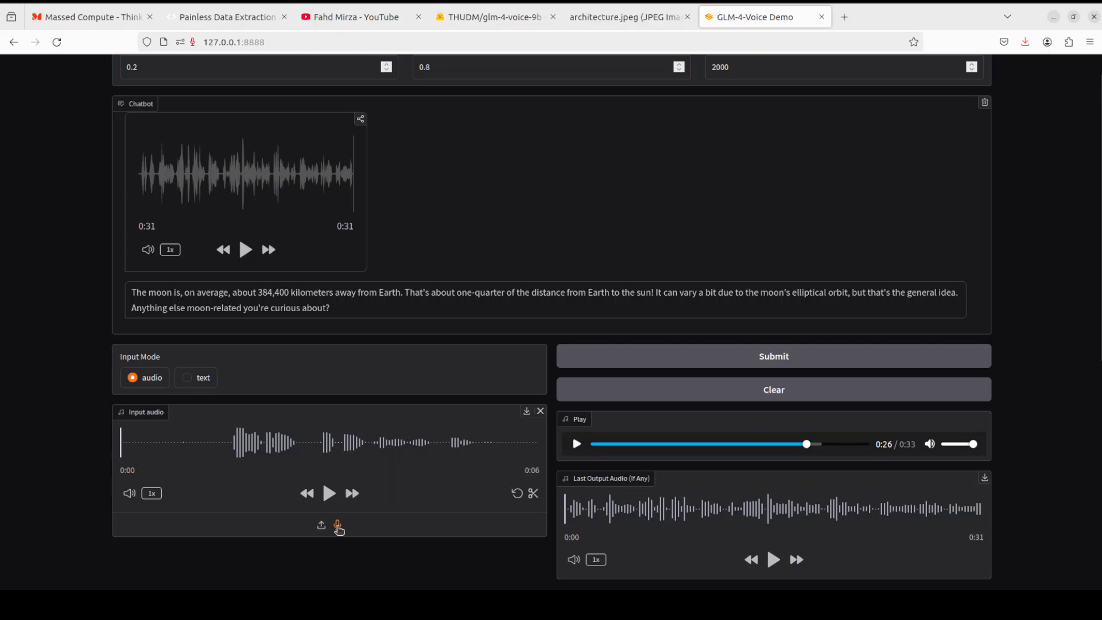
Step: Record a question about bringing the moon and play the 30-second spoken reply
click(337, 525)
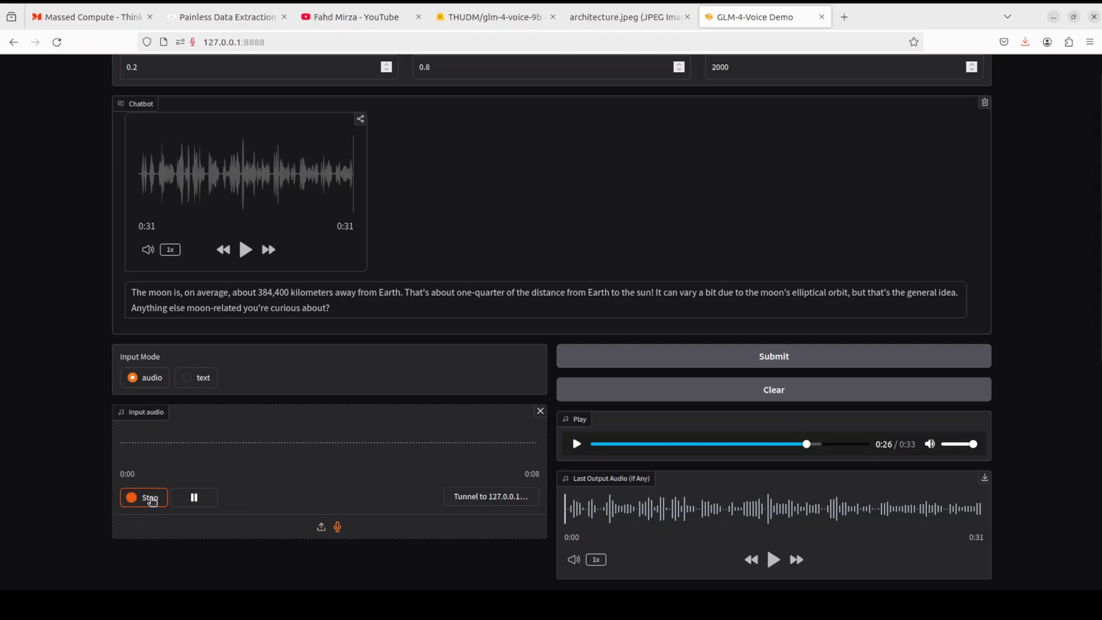
click(144, 498)
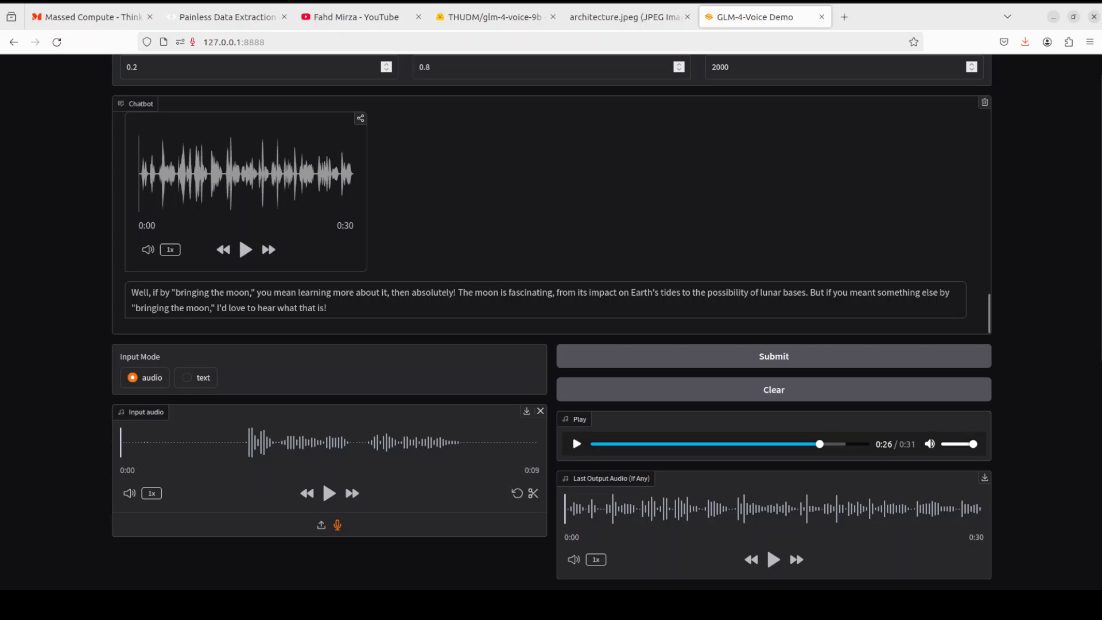
click(245, 250)
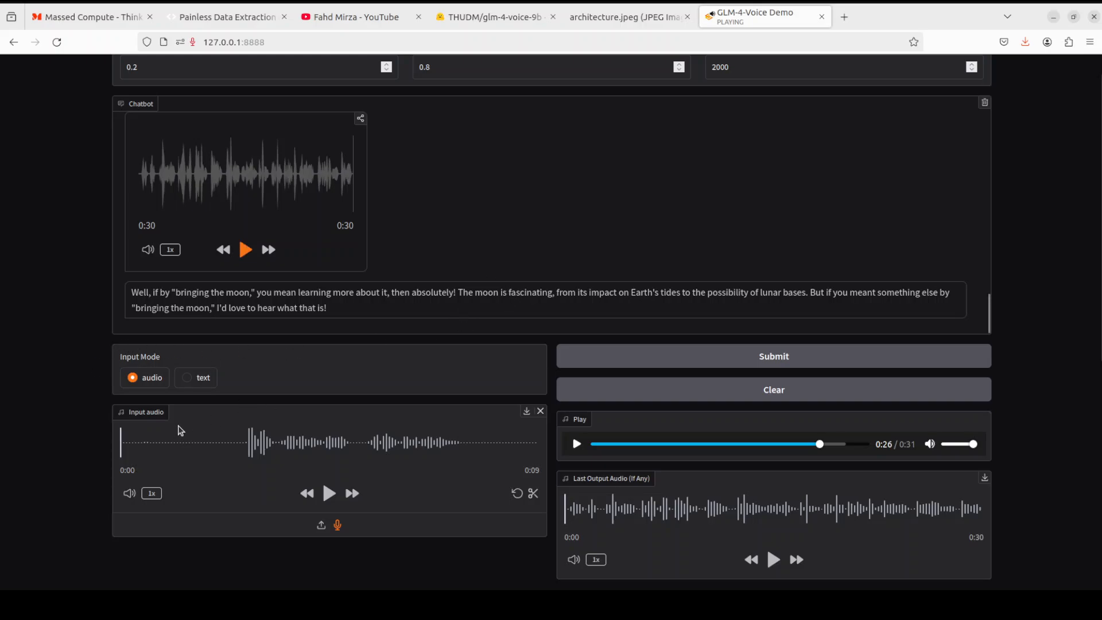
mouse_move(303, 459)
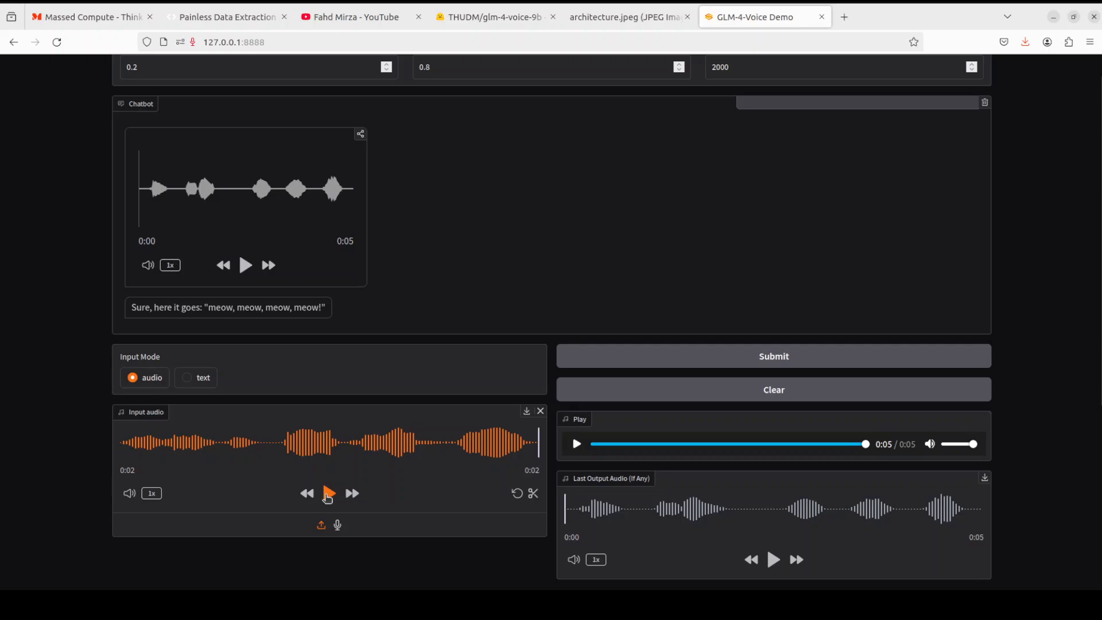
Step: Briefly play the cat-sound input clip, then play the 'meow, meow, meow, meow!' reply
click(329, 493)
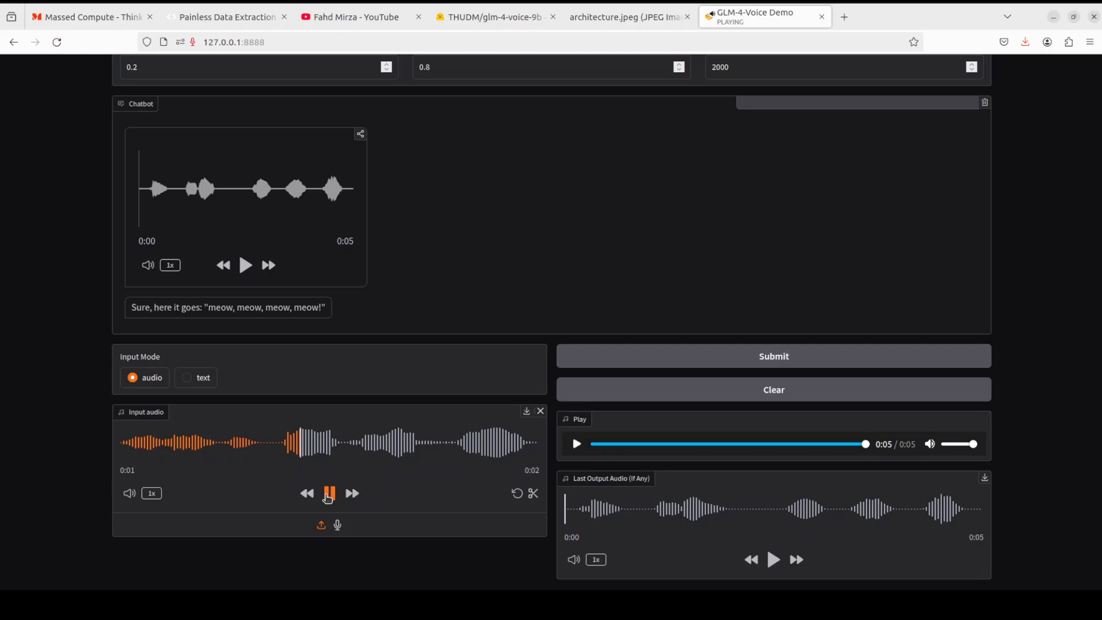
click(328, 494)
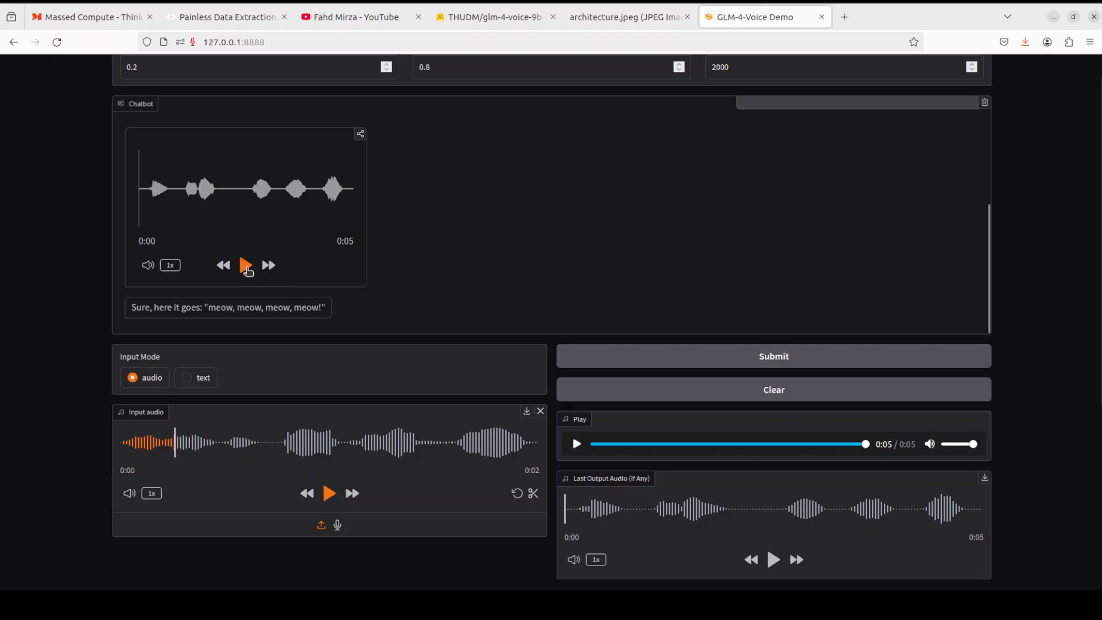
click(246, 266)
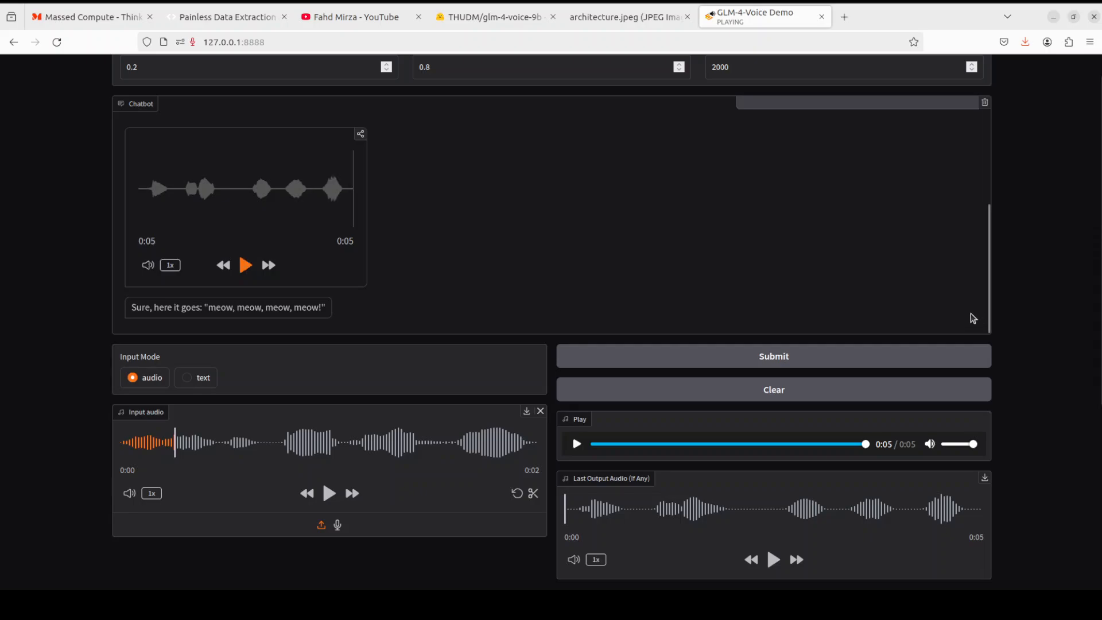
mouse_move(964, 312)
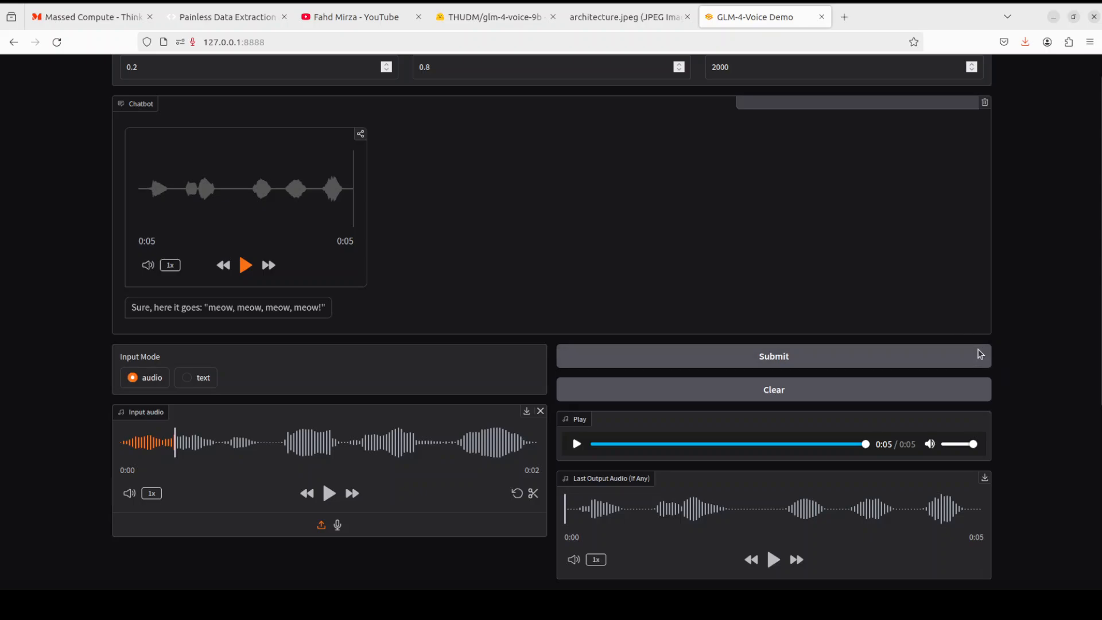
mouse_move(971, 351)
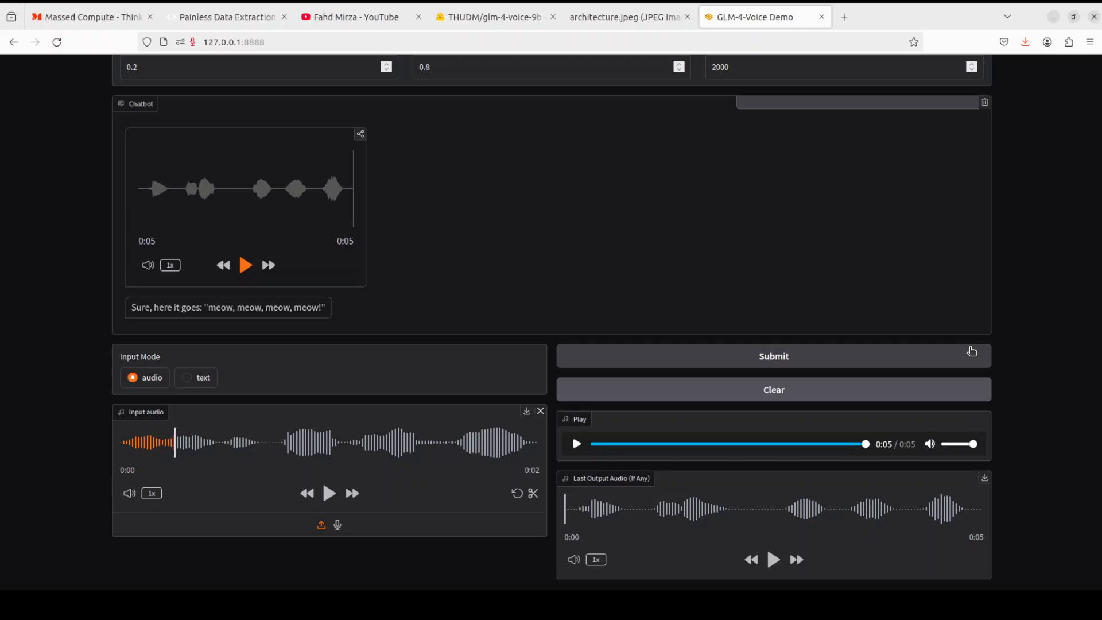
mouse_move(727, 280)
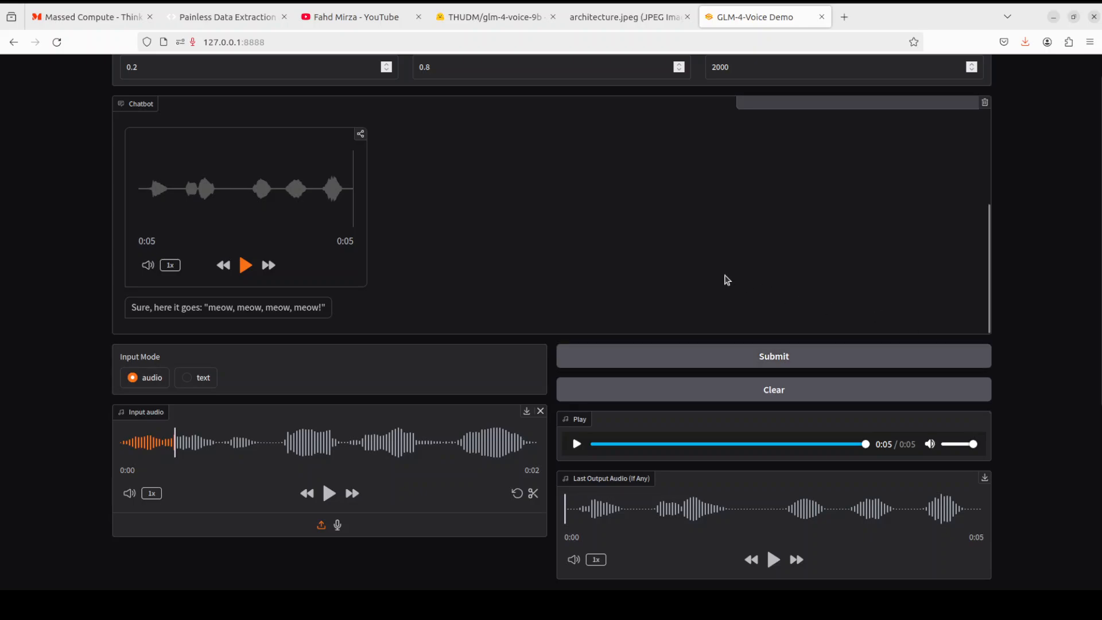
mouse_move(583, 206)
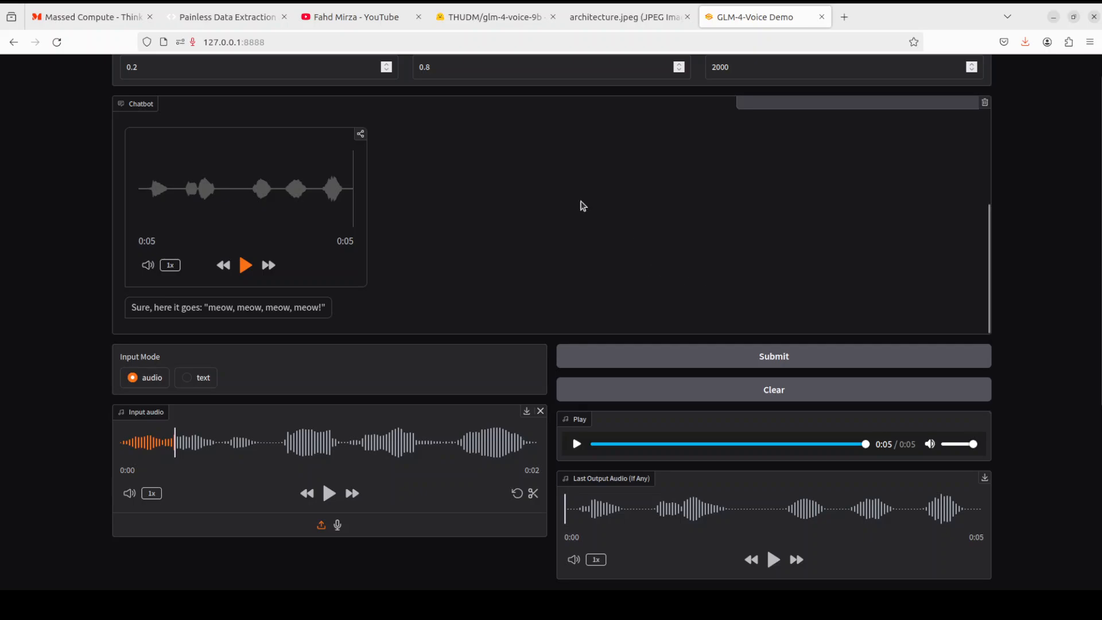
Step: Switch to YouTube and scroll through the glm results listing GLM-4 9B, GLM-4v 9B, GLM-130B
click(352, 17)
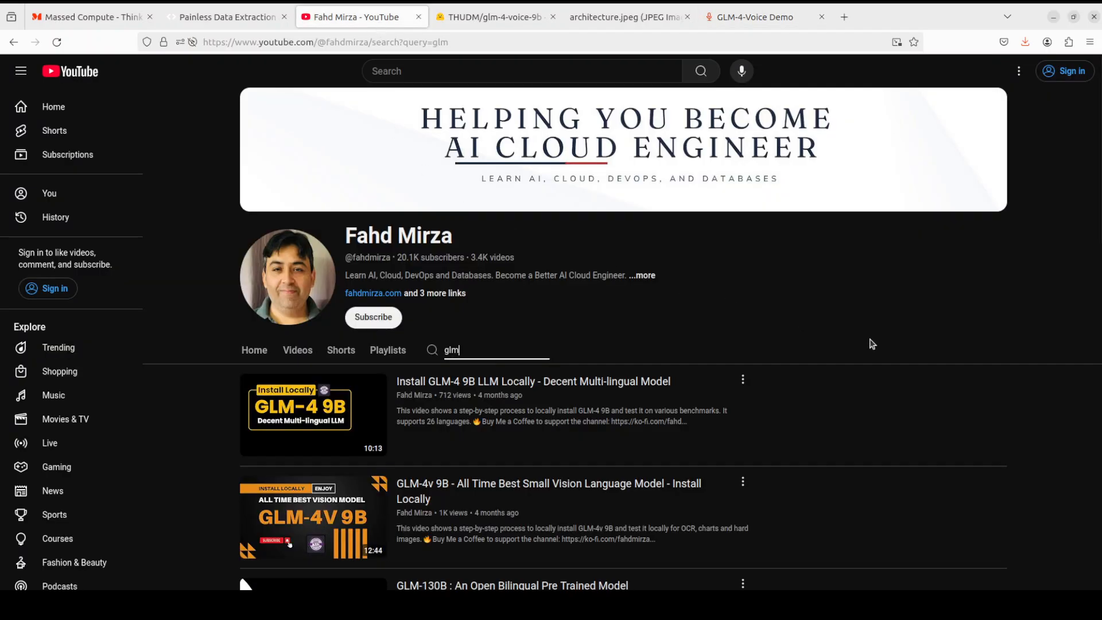
mouse_move(387, 526)
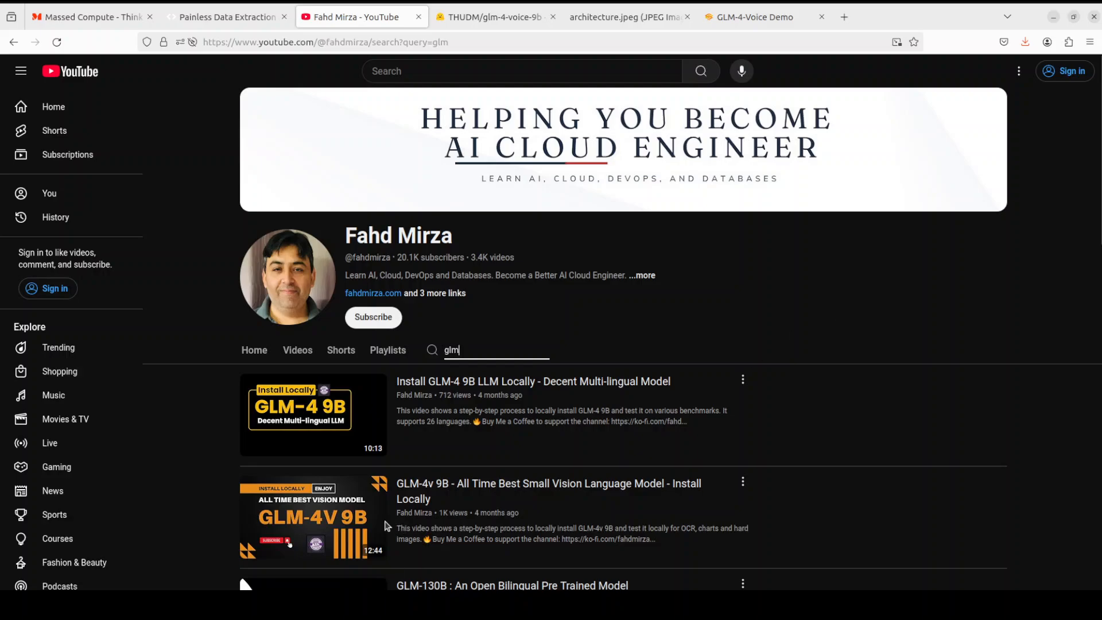
scroll(down, 3)
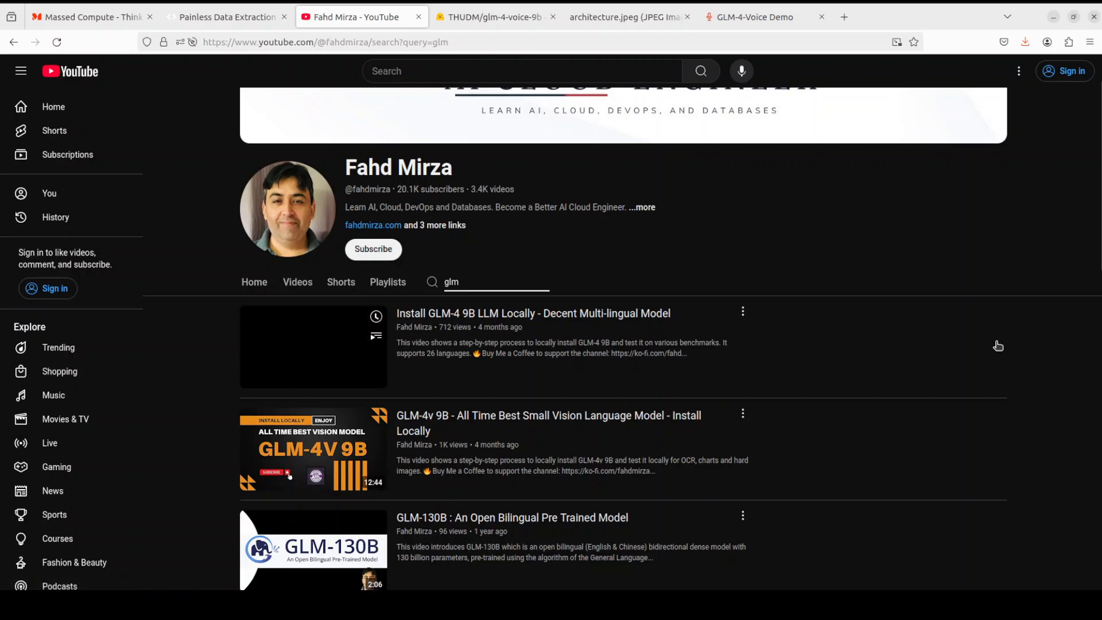
scroll(down, 3)
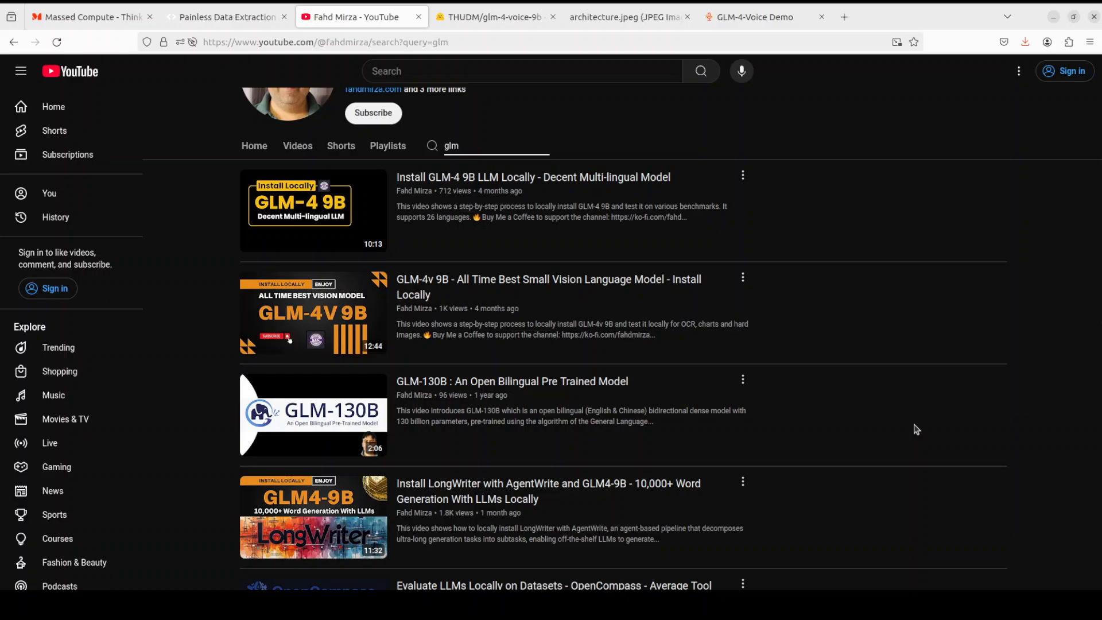
scroll(down, 3)
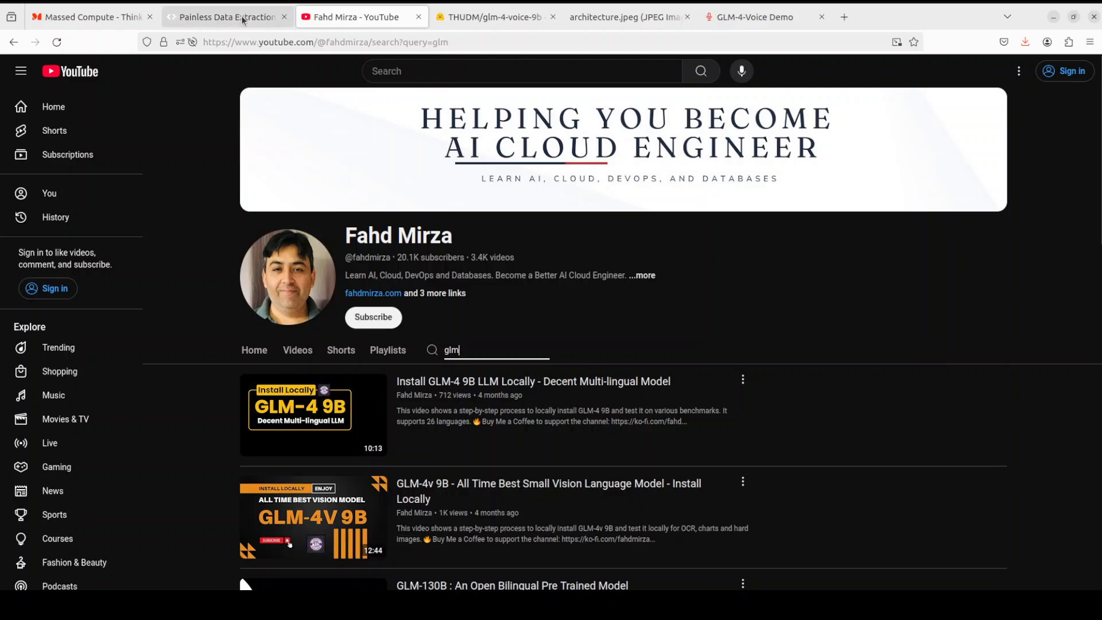
Step: Switch to the AgentQL 'Painless Data Extraction and Web Automation' homepage tab
click(225, 16)
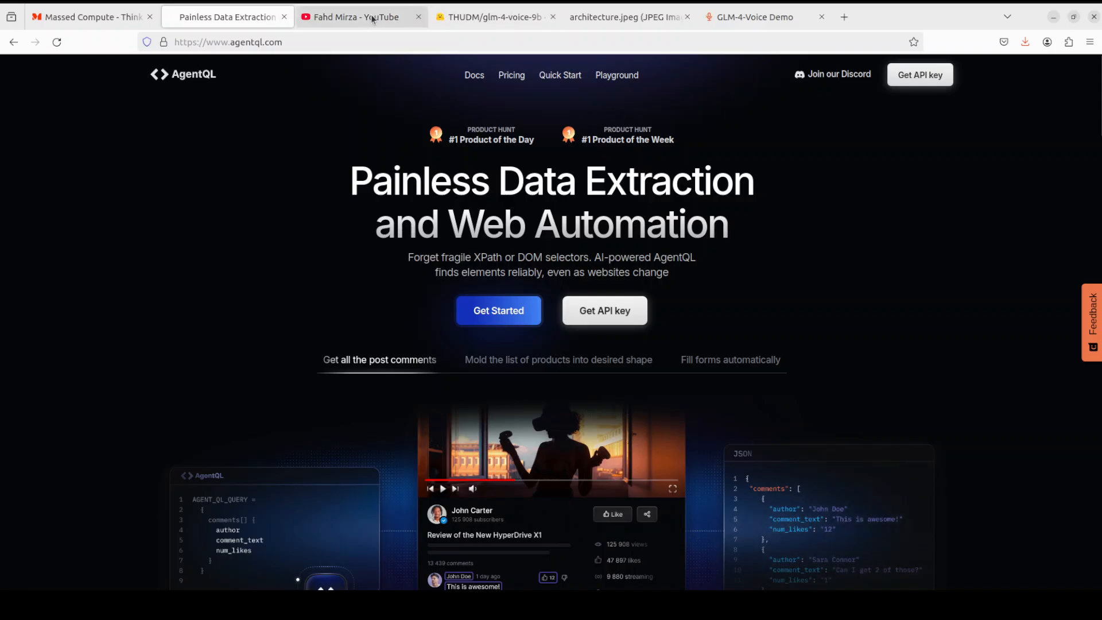
Step: Switch back to the Fahd Mirza channel's glm search results on YouTube
click(360, 16)
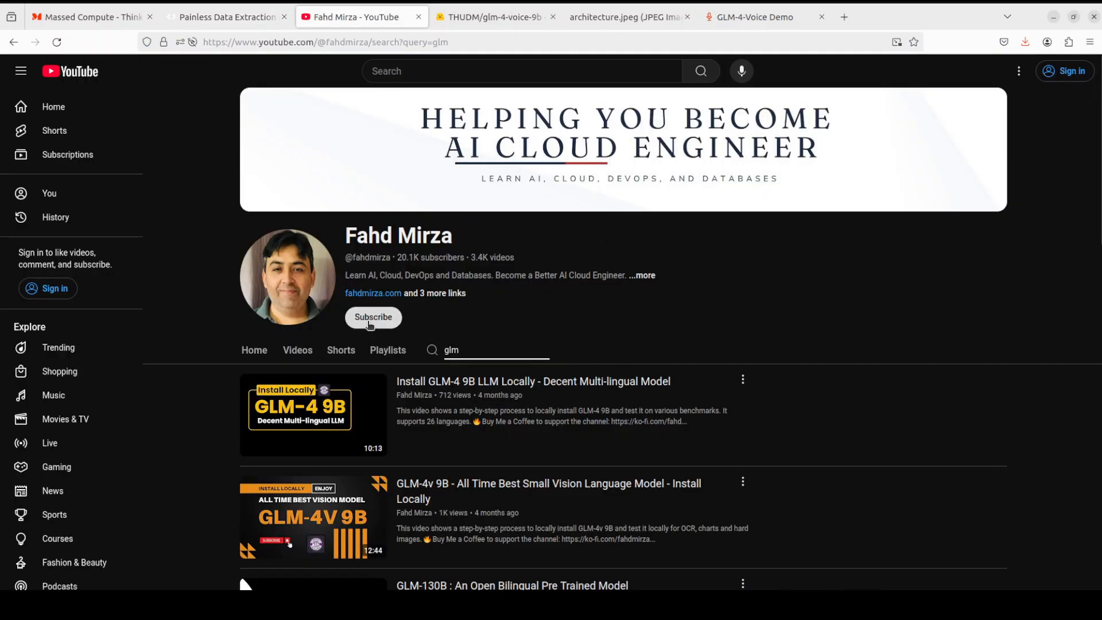
mouse_move(1051, 350)
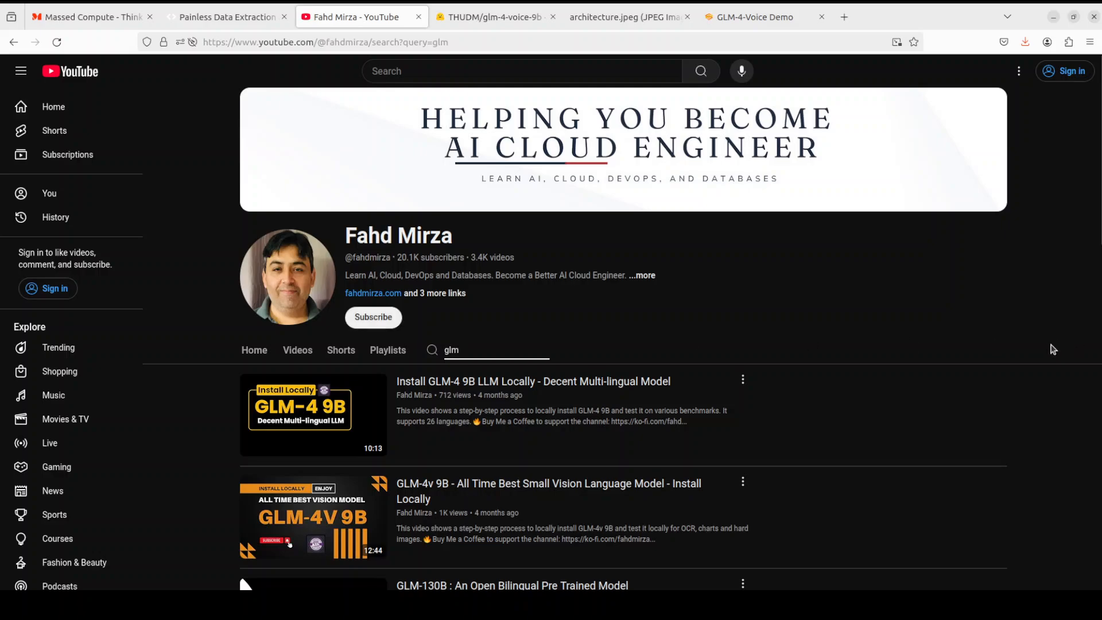